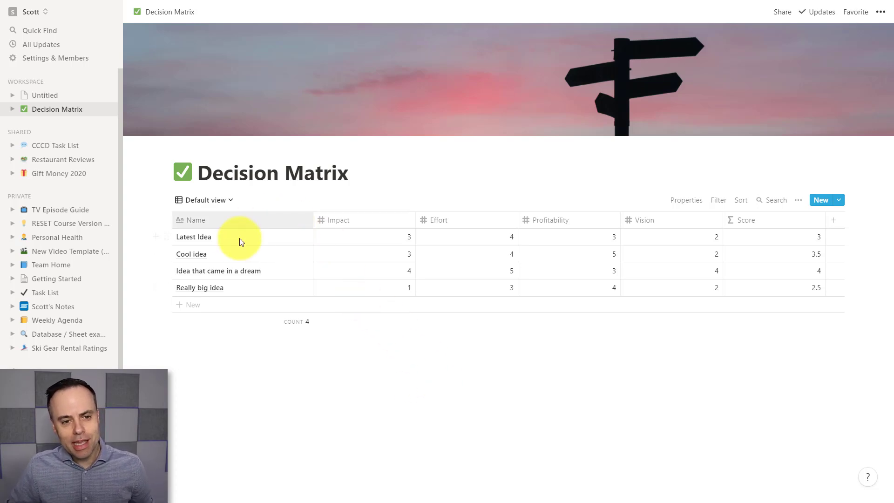
pyautogui.moveTo(476, 447)
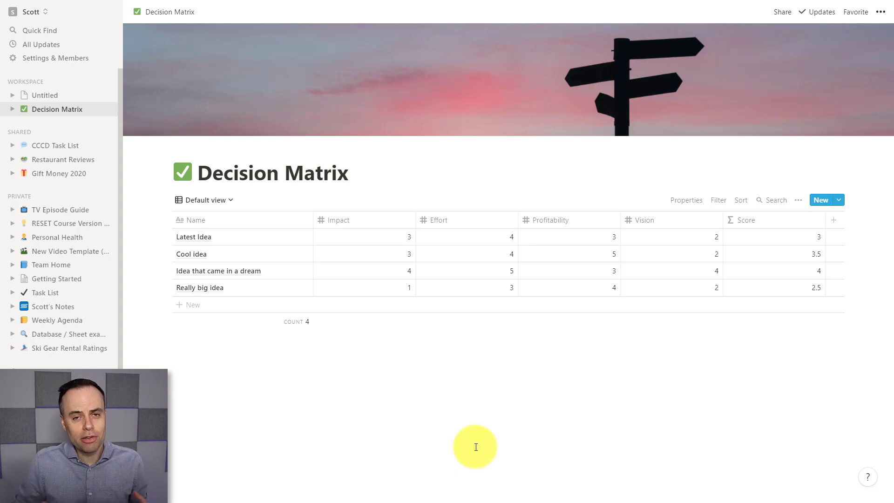
pyautogui.moveTo(499, 449)
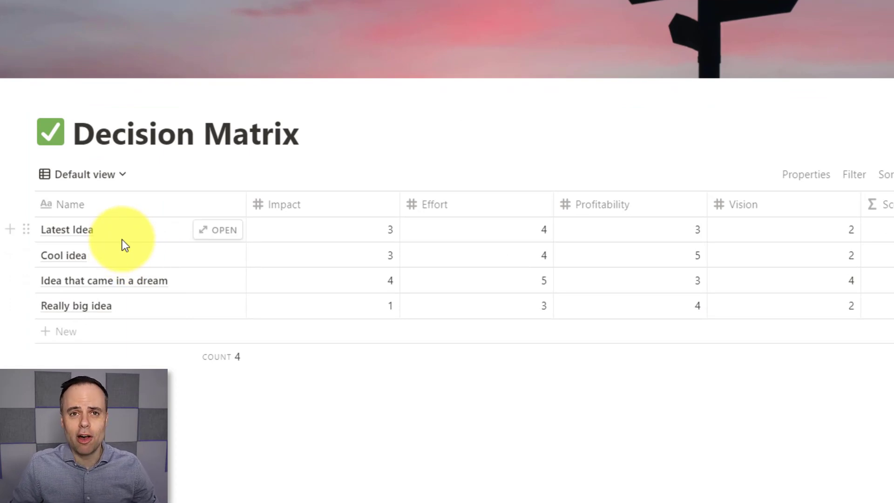
pyautogui.moveTo(140, 298)
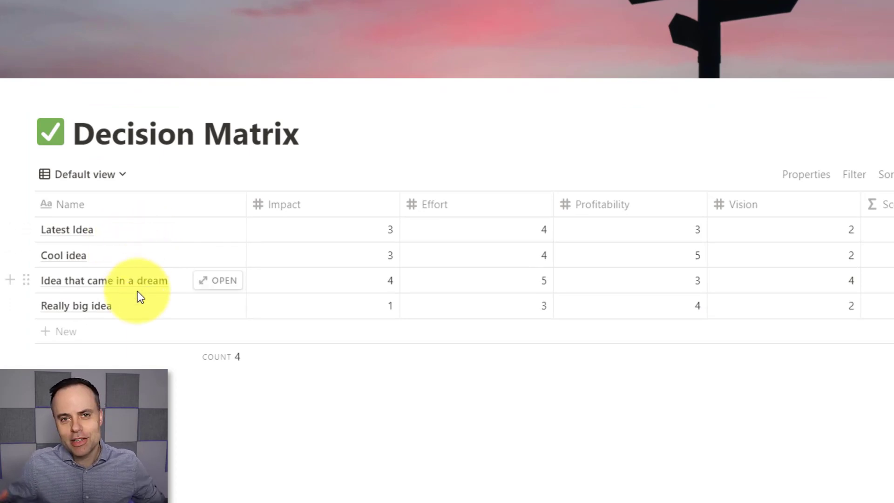
pyautogui.moveTo(149, 237)
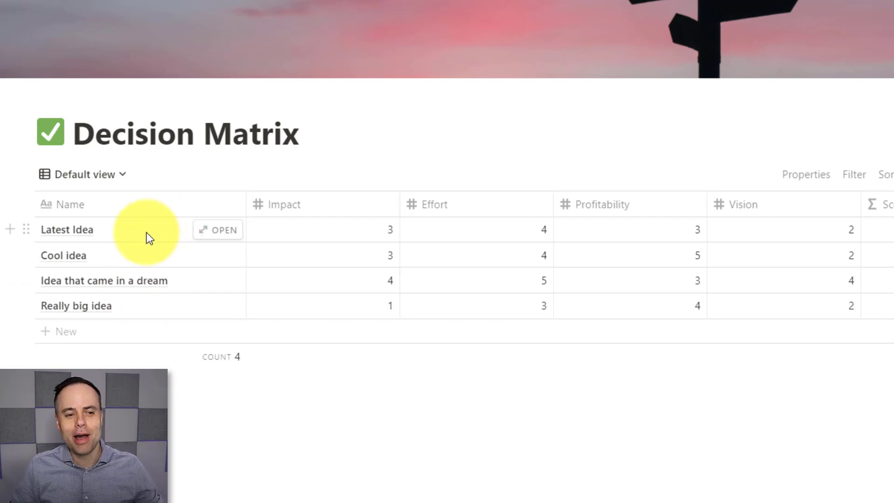
pyautogui.moveTo(137, 255)
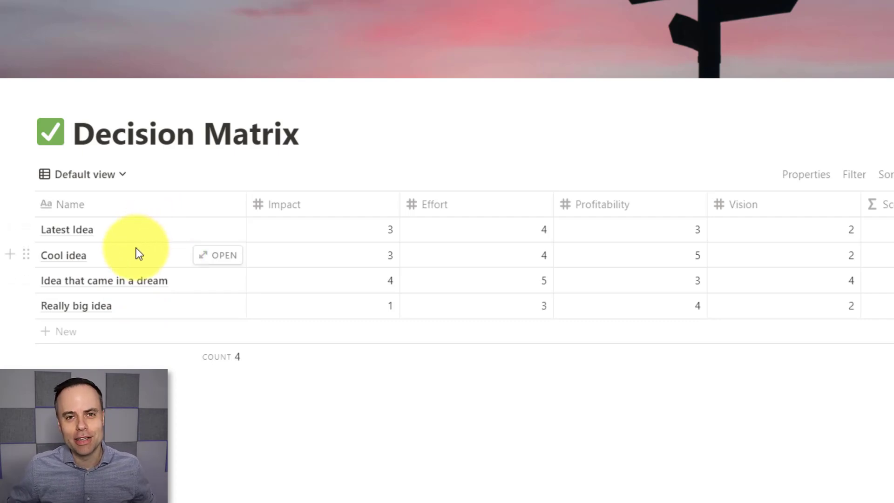
pyautogui.moveTo(157, 238)
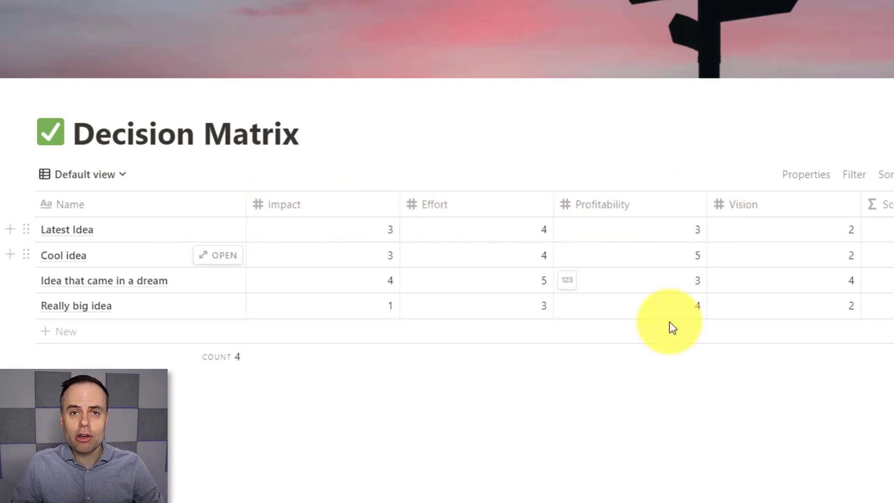
pyautogui.moveTo(331, 208)
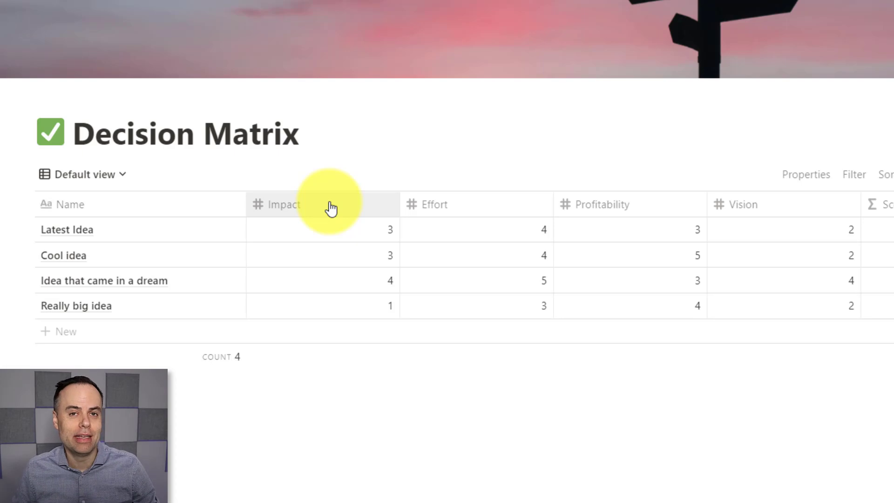
pyautogui.moveTo(390, 169)
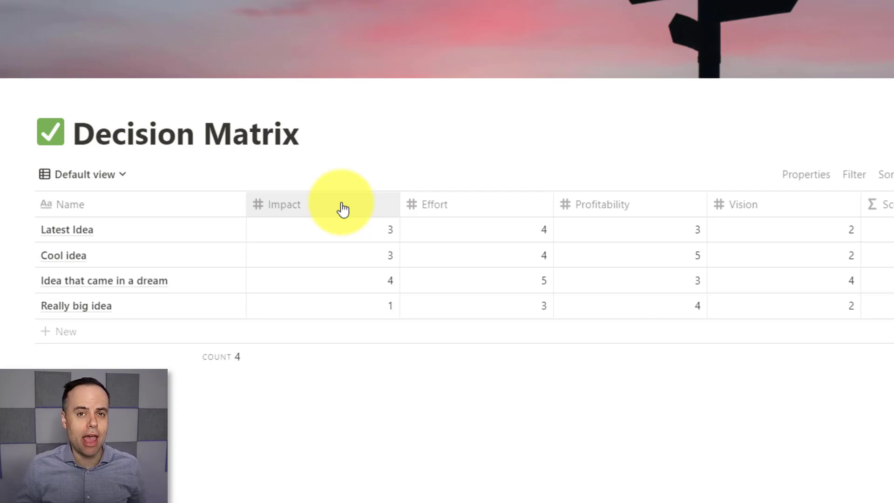
pyautogui.moveTo(505, 220)
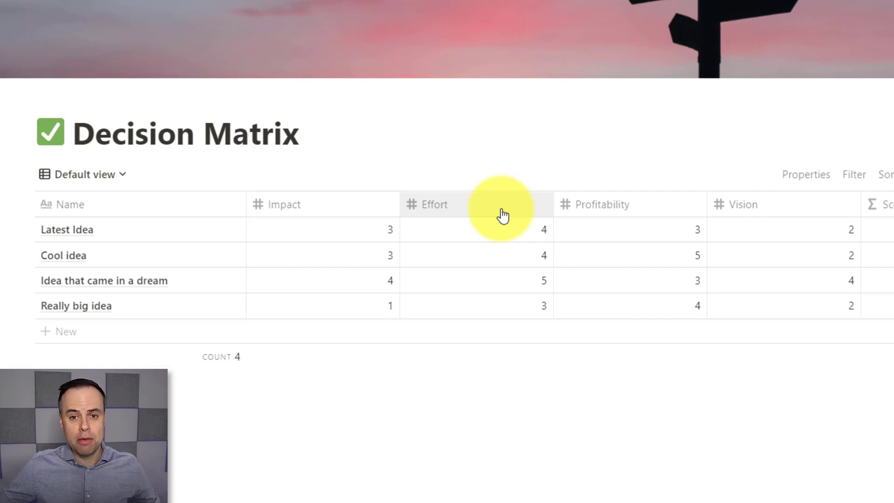
pyautogui.moveTo(650, 205)
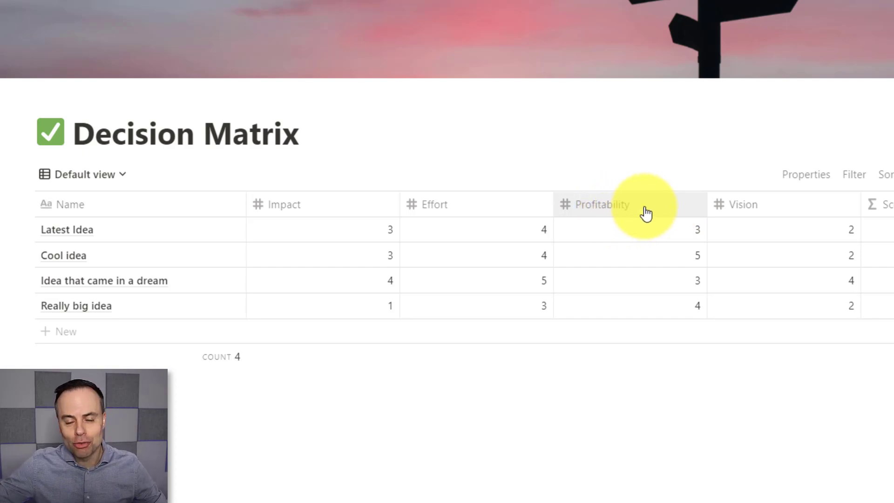
pyautogui.moveTo(693, 207)
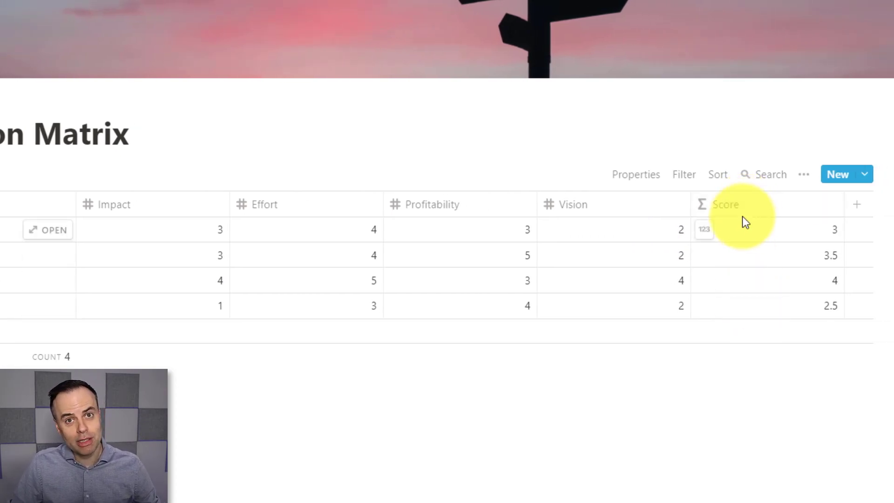
pyautogui.moveTo(620, 233)
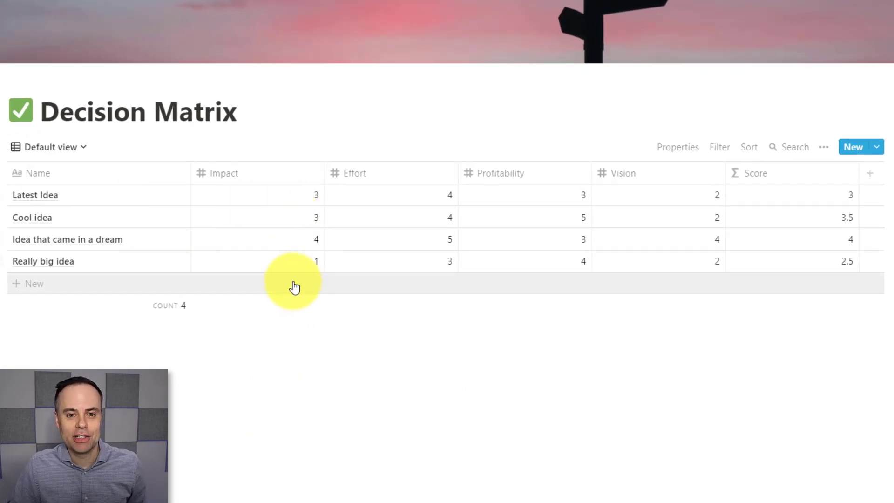
pyautogui.moveTo(289, 205)
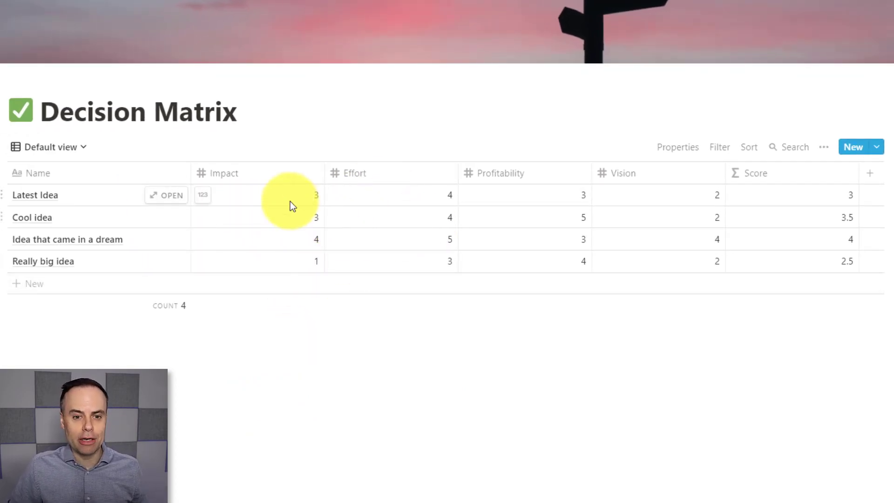
pyautogui.moveTo(215, 252)
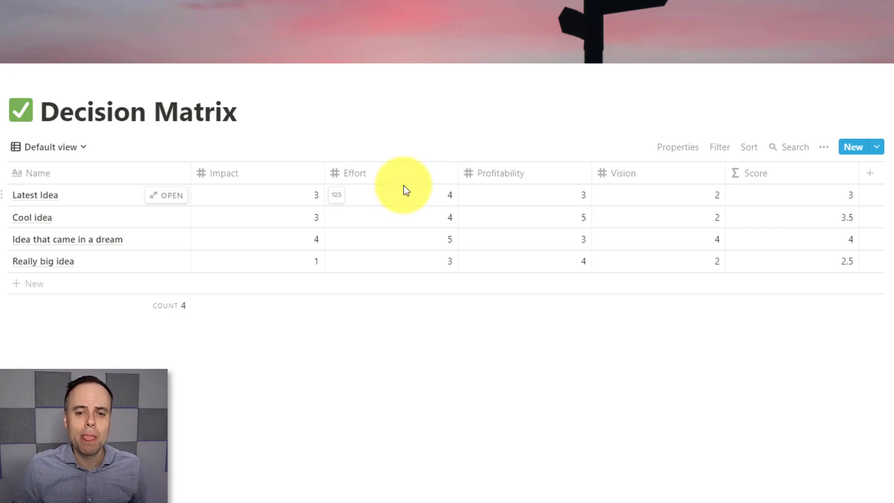
pyautogui.moveTo(415, 249)
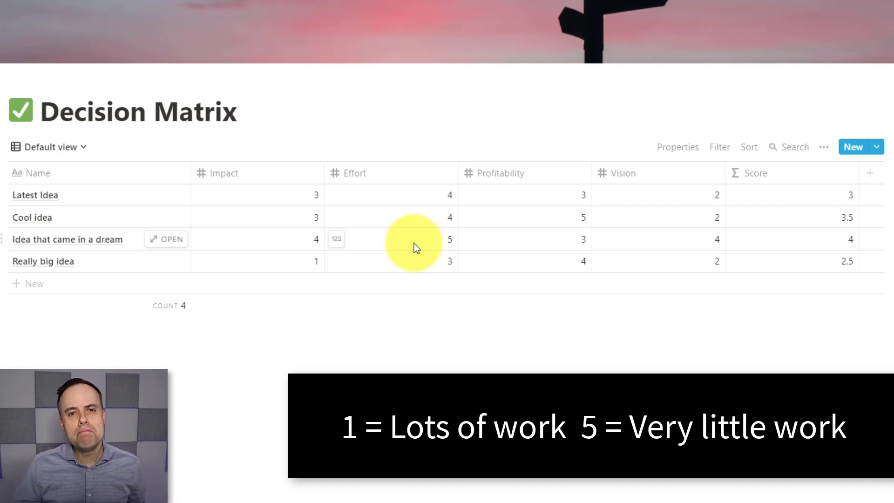
pyautogui.moveTo(404, 231)
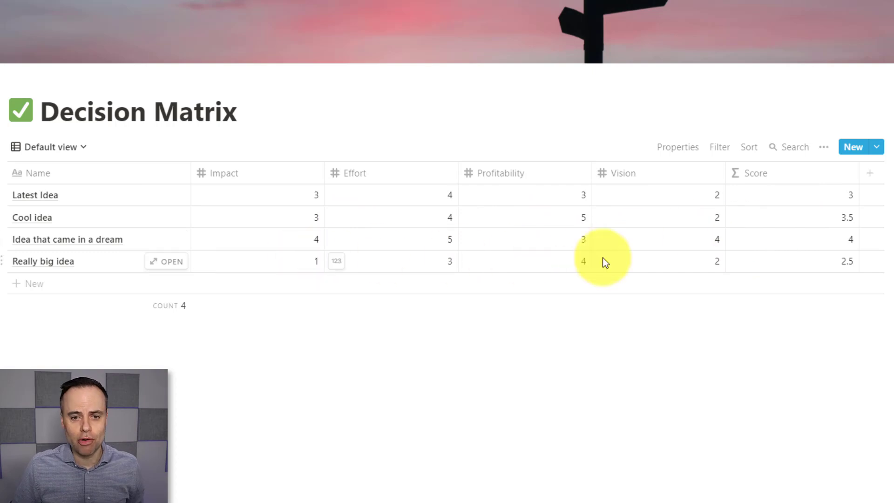
pyautogui.moveTo(427, 254)
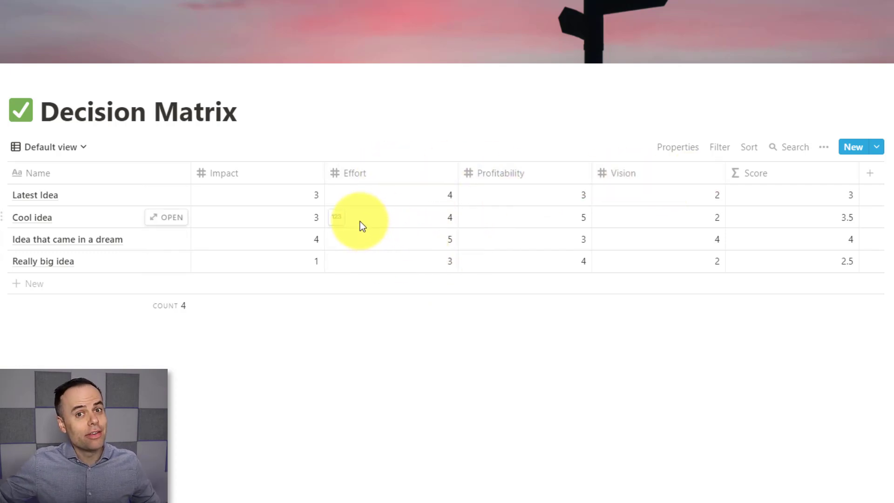
pyautogui.moveTo(390, 205)
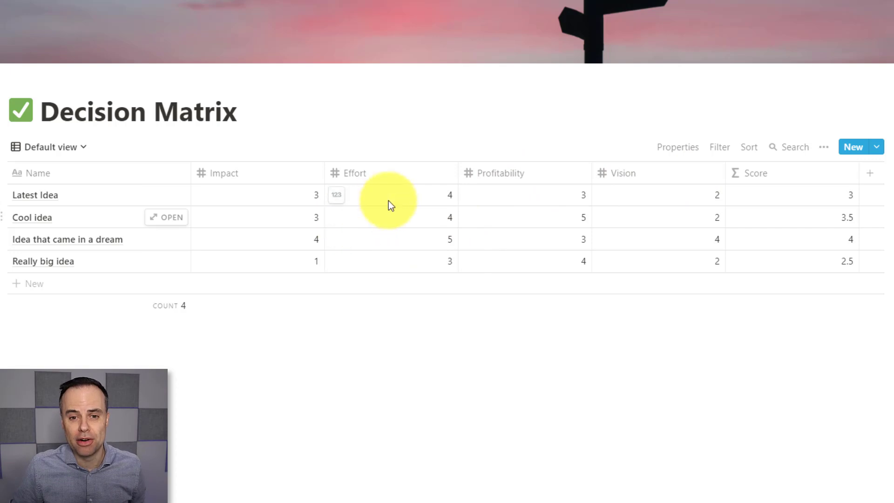
pyautogui.moveTo(414, 222)
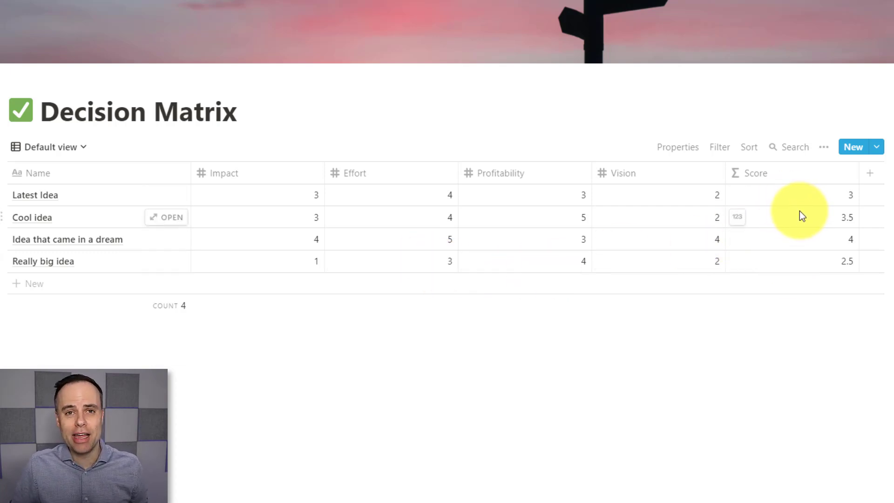
pyautogui.moveTo(690, 338)
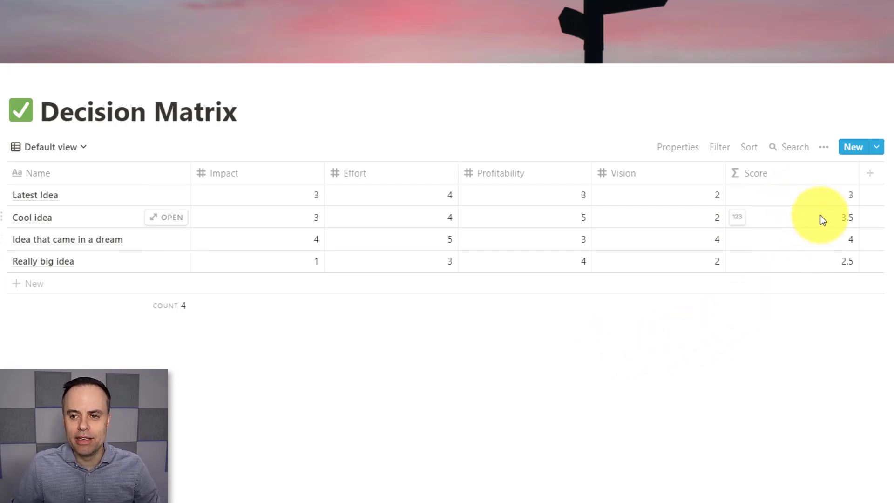
pyautogui.moveTo(444, 230)
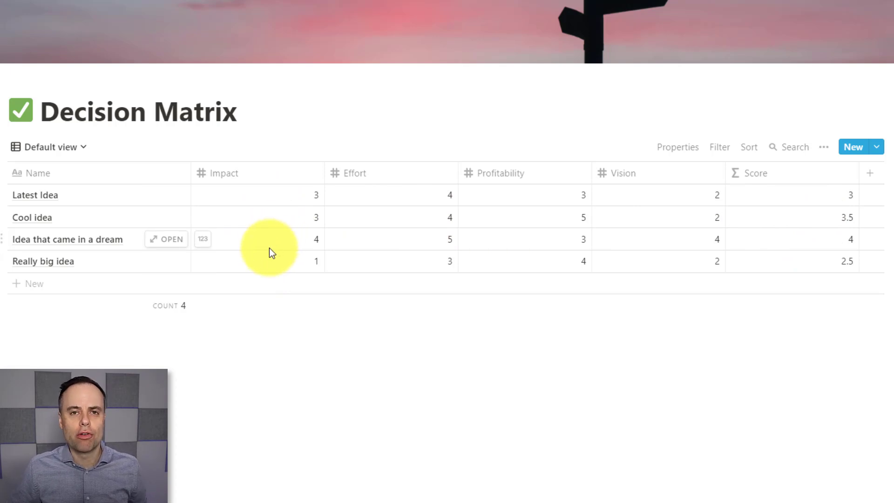
pyautogui.moveTo(784, 204)
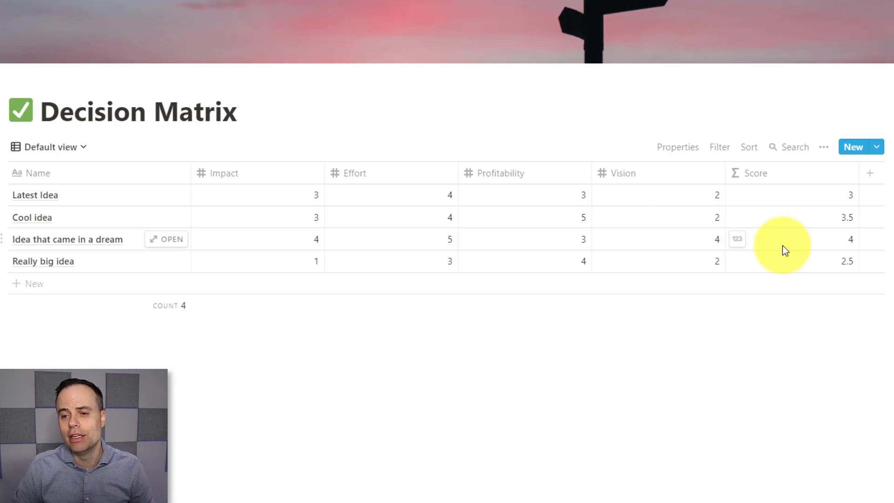
pyautogui.moveTo(692, 417)
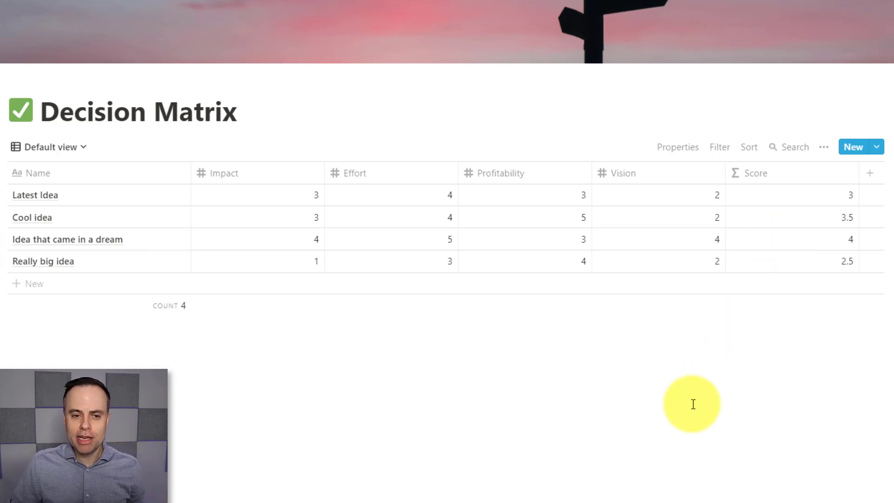
pyautogui.moveTo(179, 254)
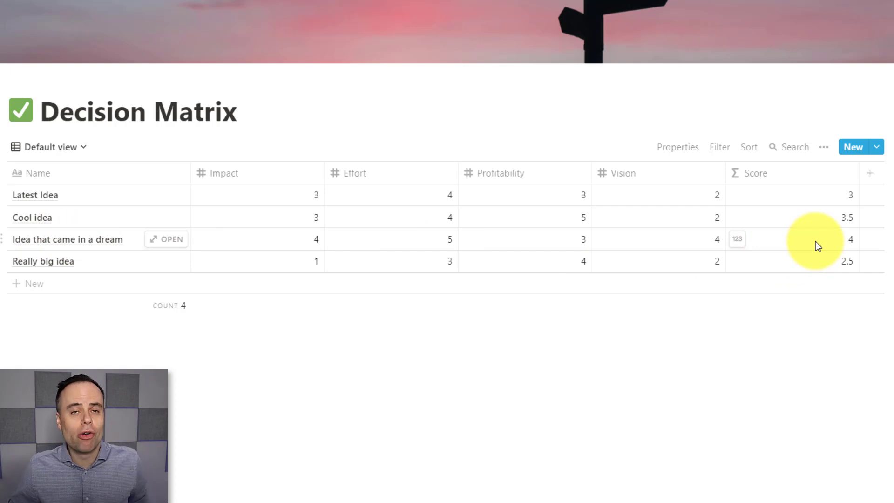
pyautogui.moveTo(769, 246)
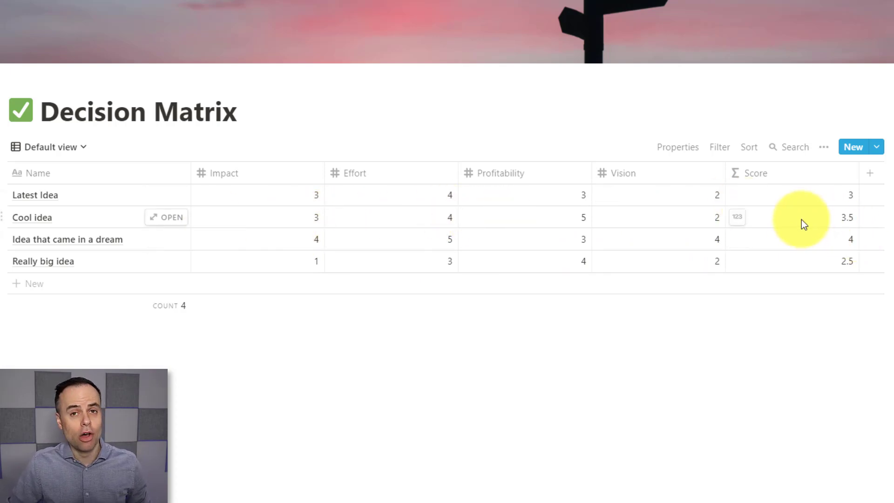
pyautogui.moveTo(402, 221)
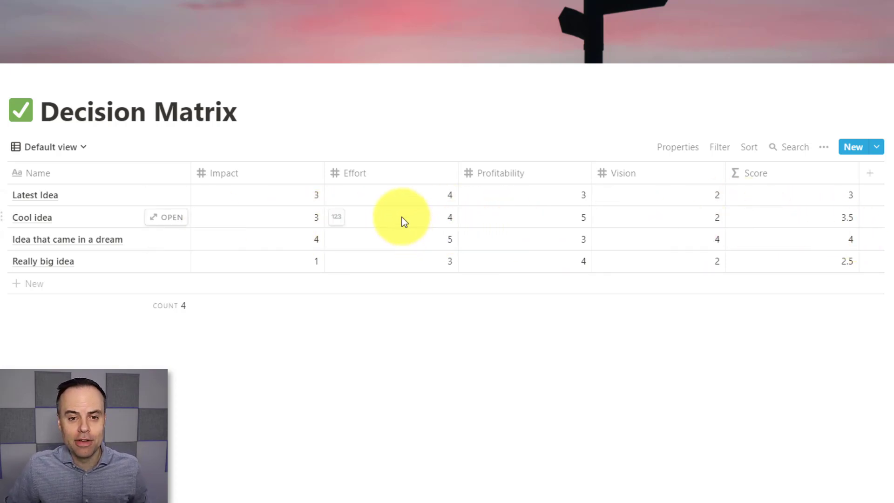
pyautogui.moveTo(396, 219)
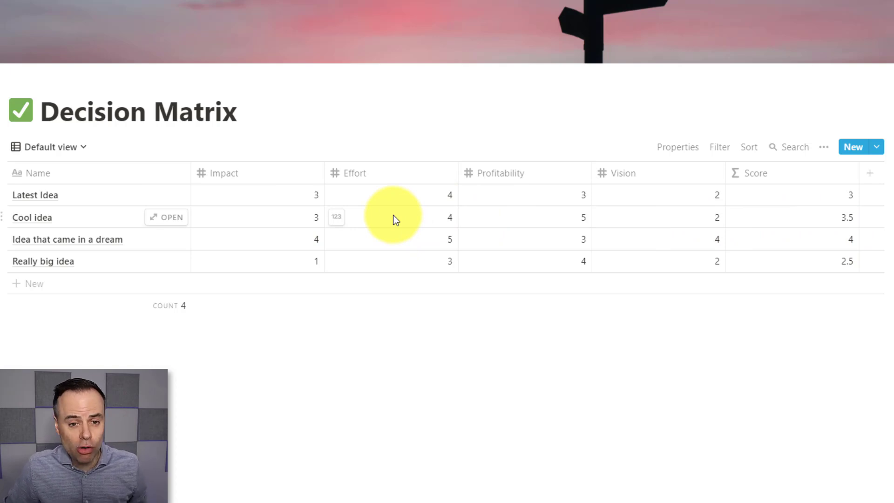
pyautogui.moveTo(390, 227)
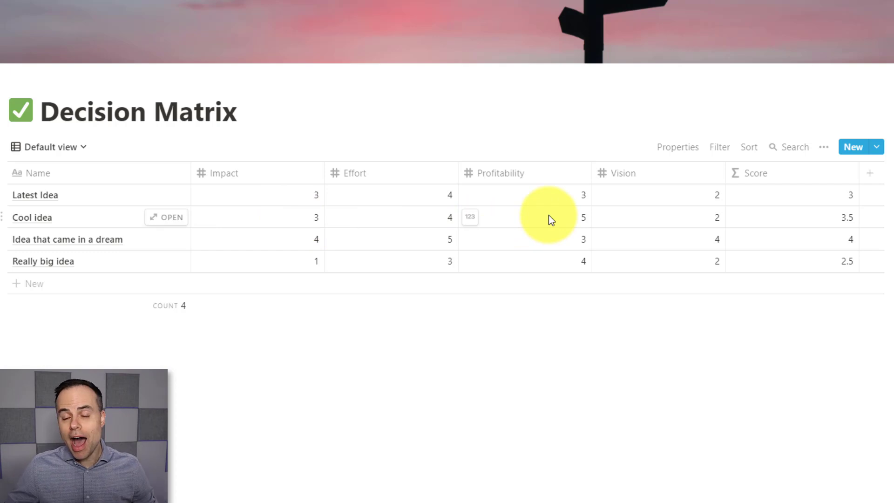
pyautogui.moveTo(579, 219)
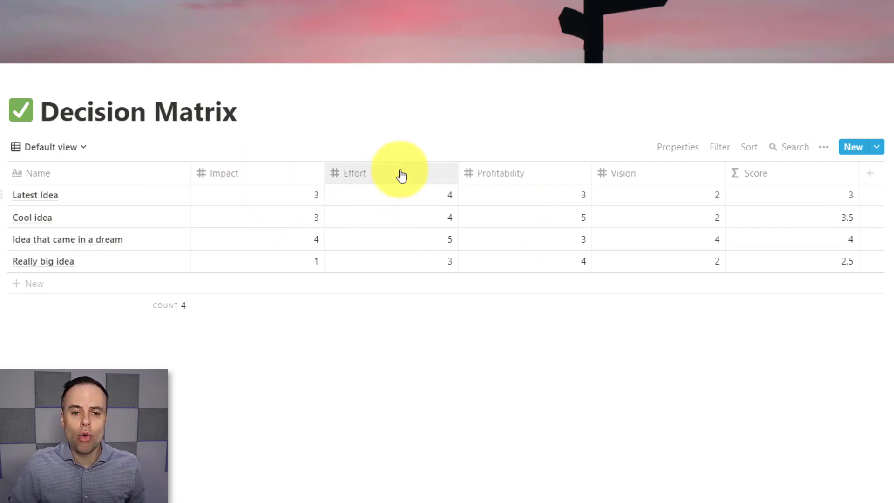
pyautogui.moveTo(536, 222)
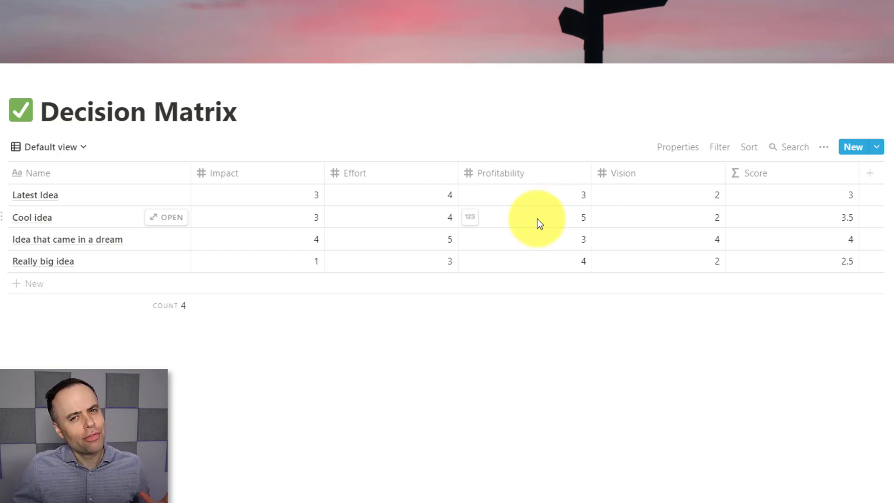
pyautogui.moveTo(542, 179)
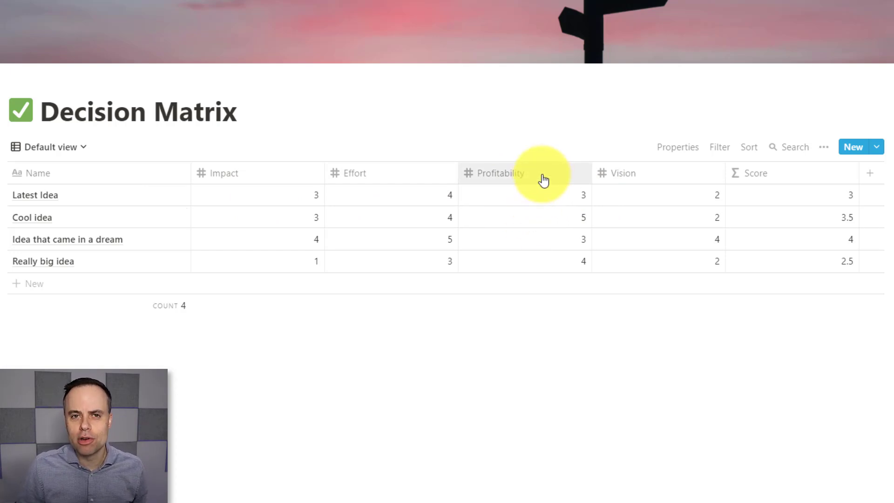
pyautogui.moveTo(579, 181)
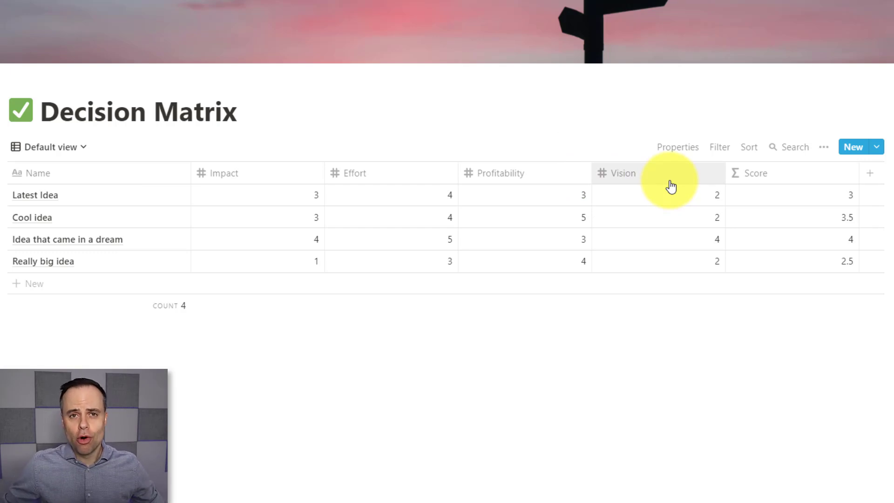
pyautogui.moveTo(548, 185)
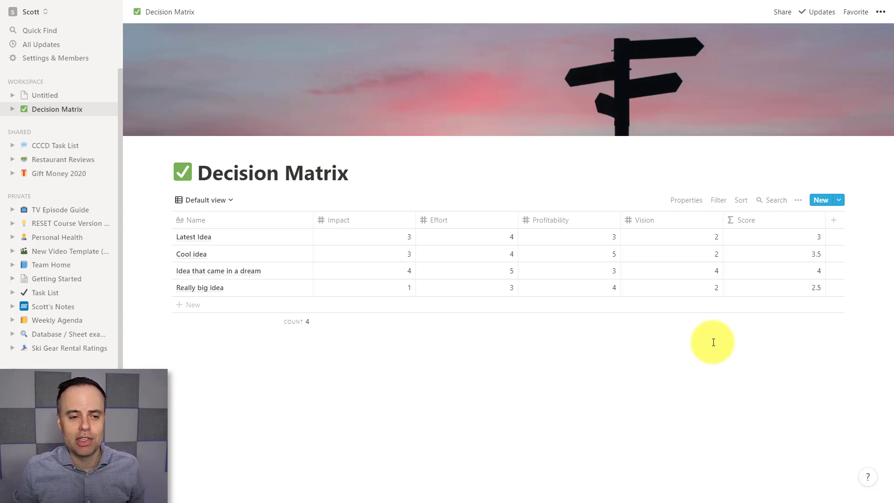
# - Add an empty row to the Decision Matrix, then create a new entry opened as its own page
pyautogui.click(191, 305)
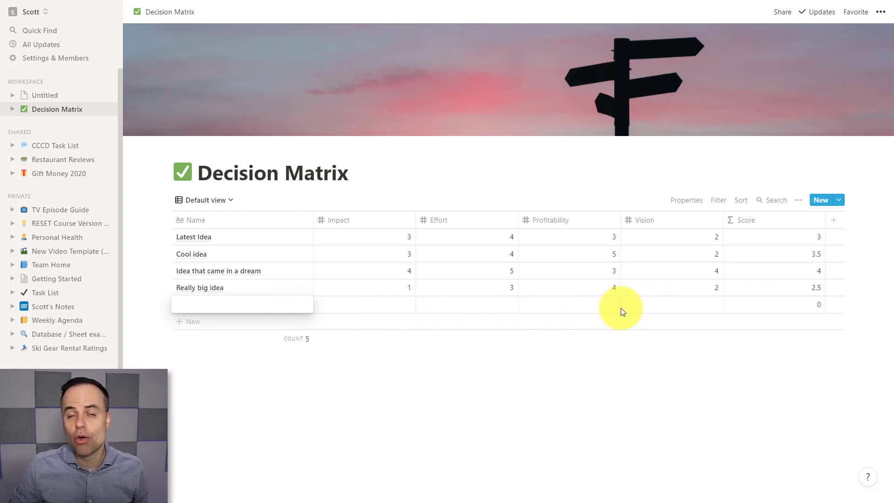
pyautogui.moveTo(539, 313)
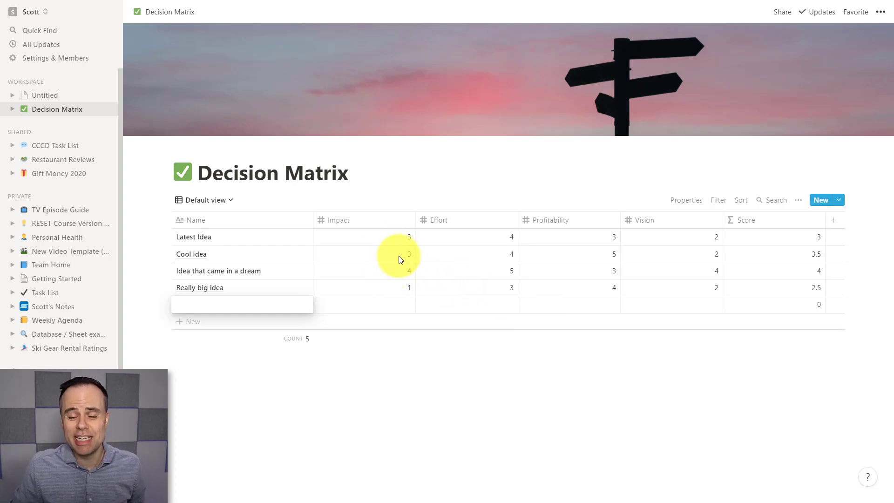
pyautogui.click(242, 304)
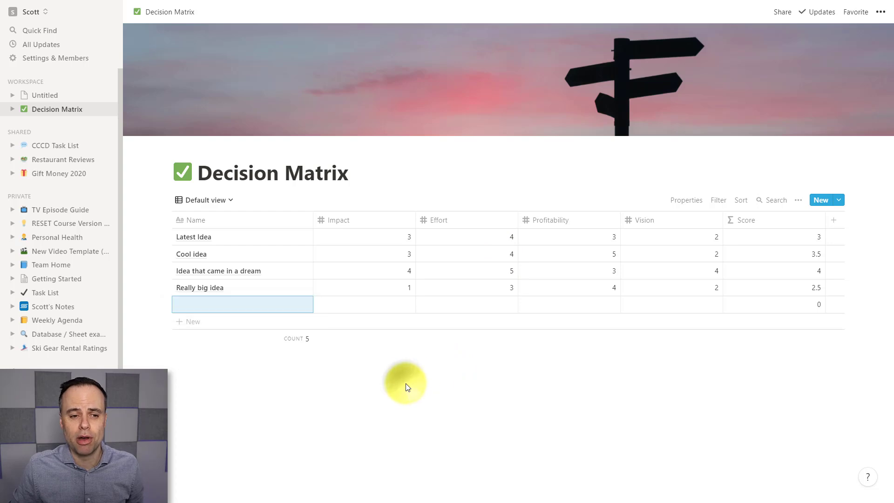
pyautogui.moveTo(628, 340)
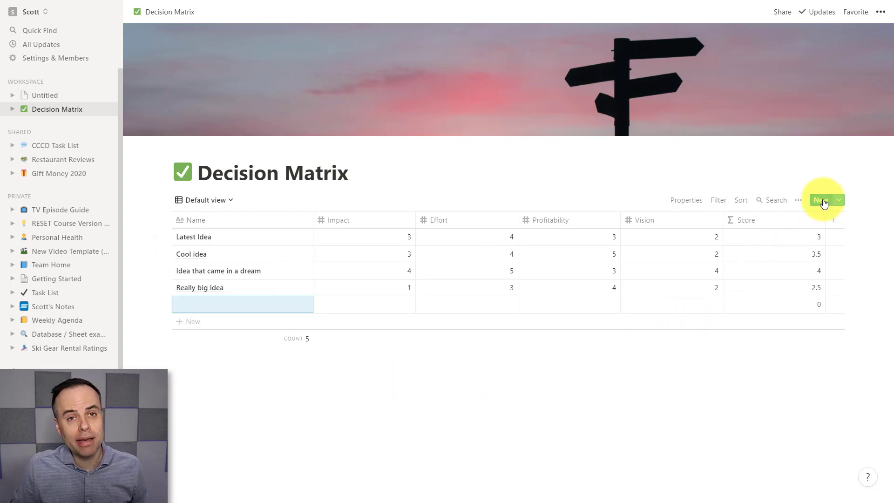
pyautogui.click(822, 200)
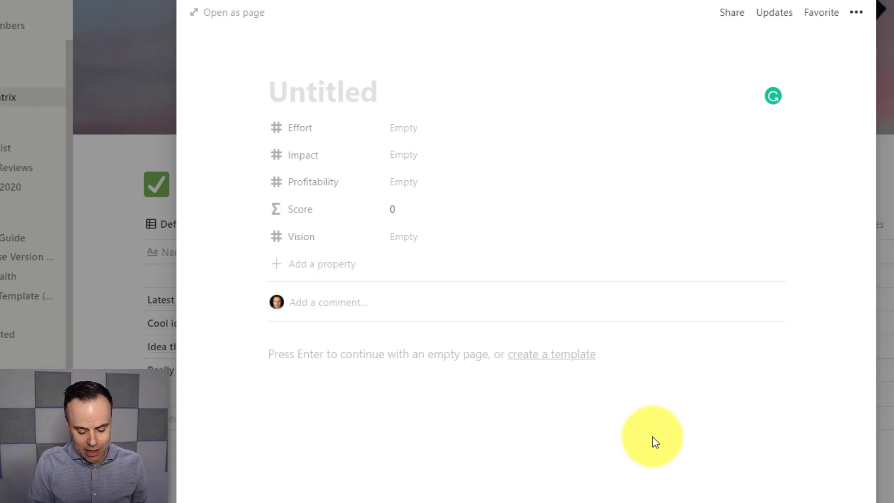
# - Title the new entry 'Latest Idea for Q2'
pyautogui.write('Latest Ide')
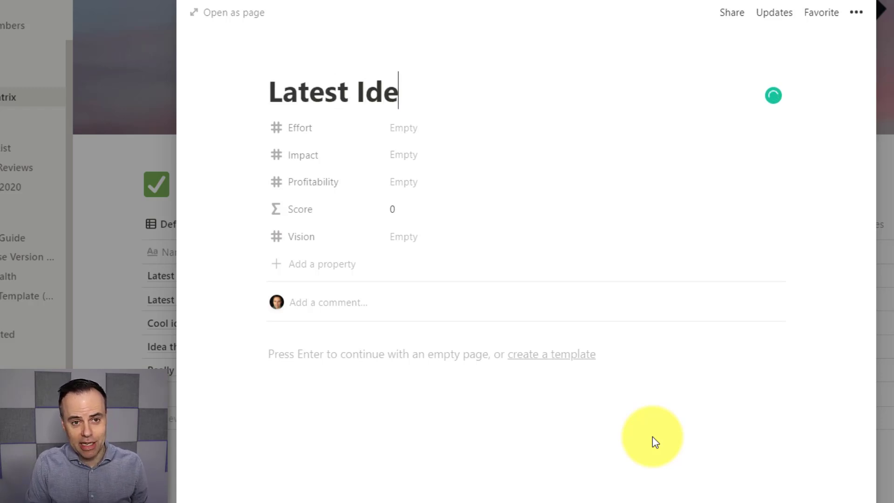
pyautogui.write('a for Q2')
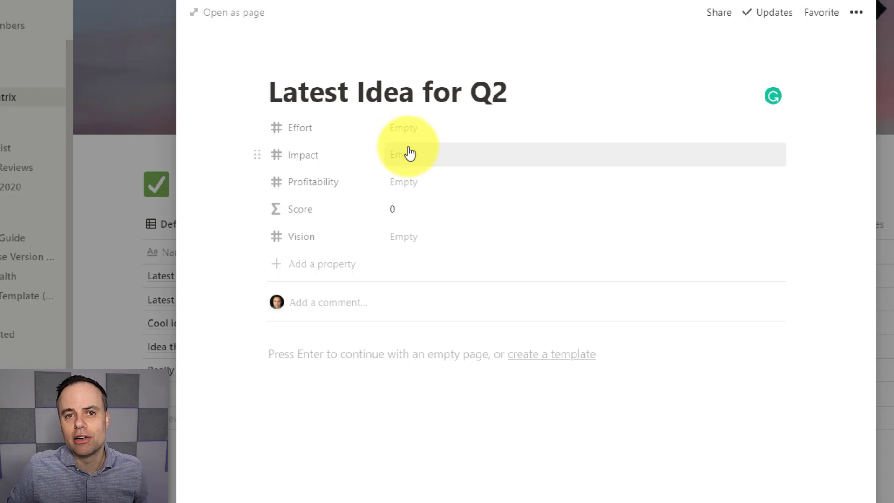
# - Rate the entry Effort 4, Impact 2, Profitability 3 and Vision 4
pyautogui.click(430, 130)
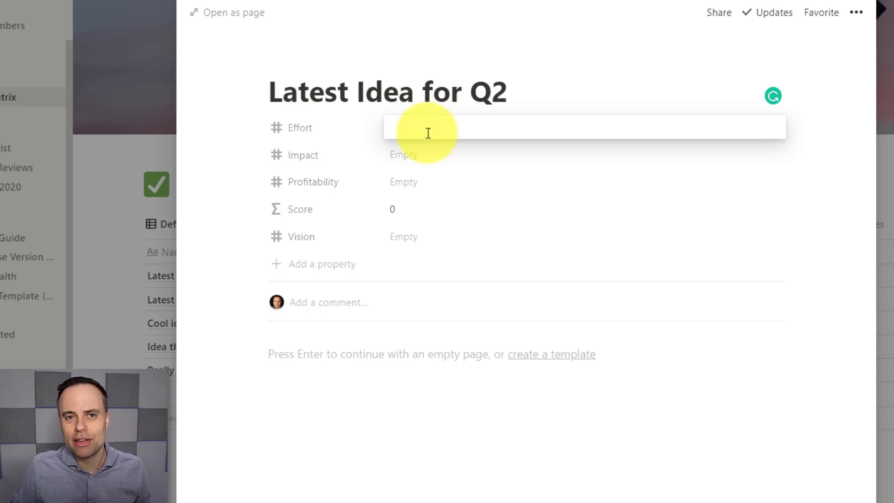
pyautogui.write('4')
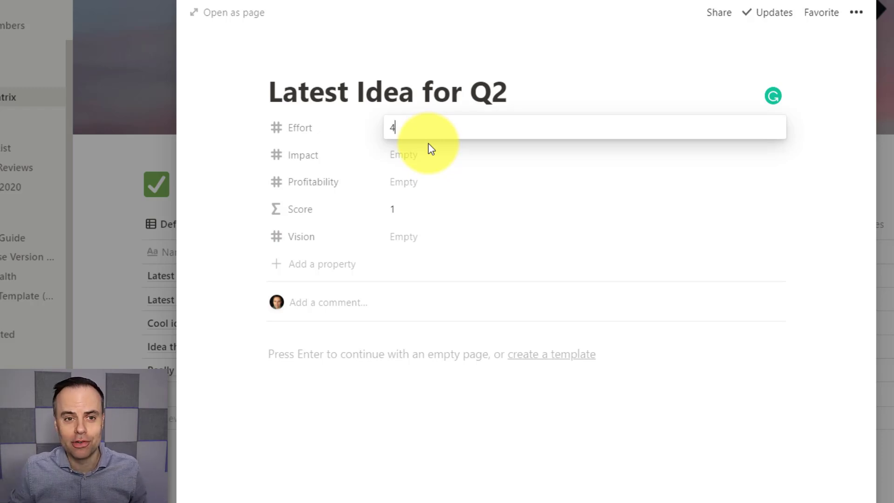
pyautogui.click(423, 156)
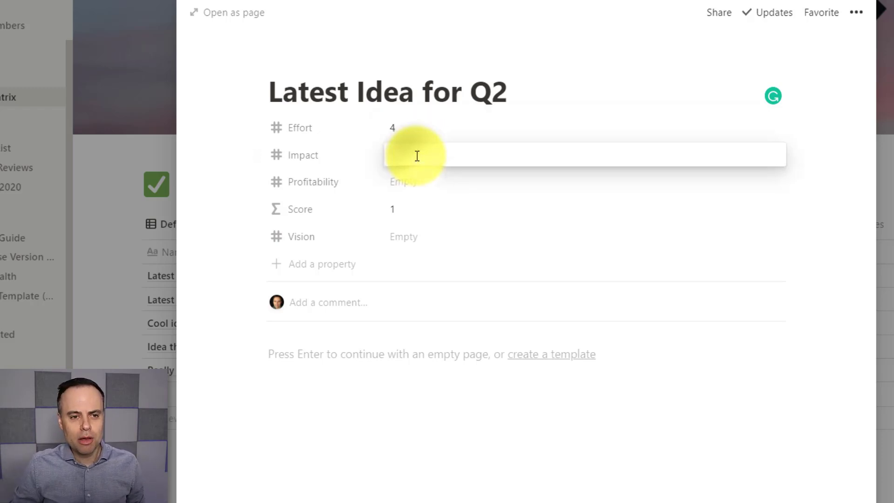
pyautogui.write('2')
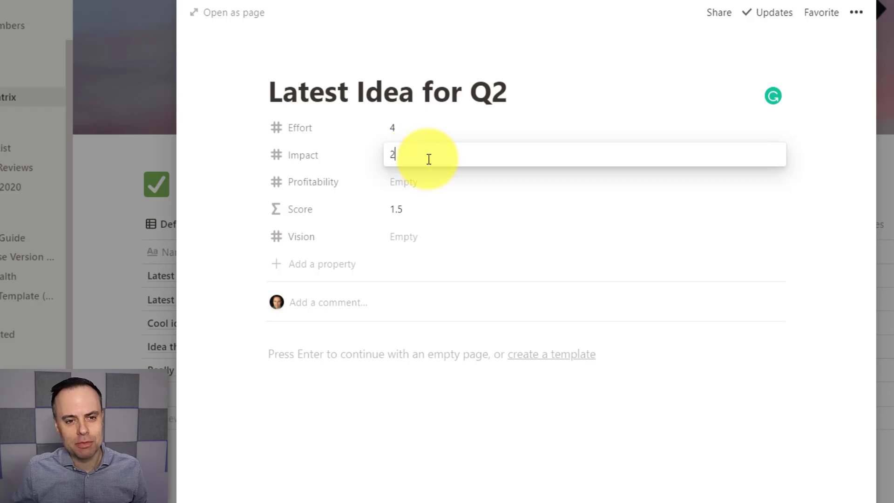
pyautogui.click(403, 182)
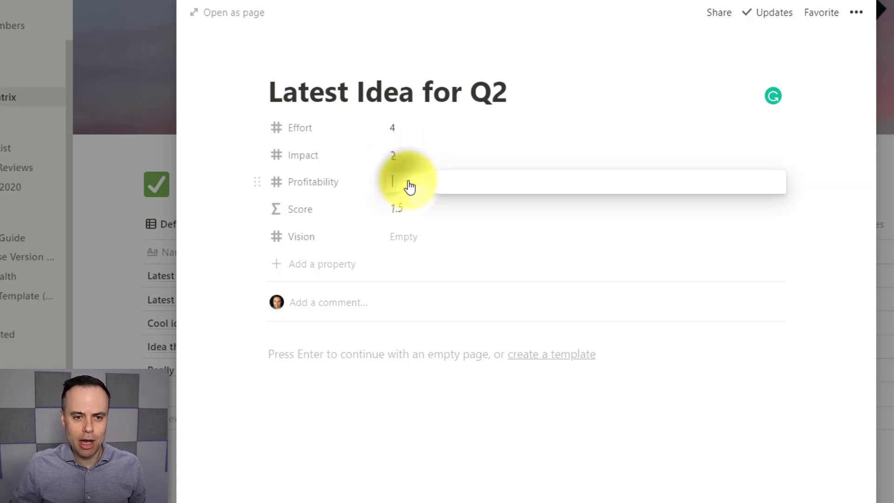
pyautogui.write('3')
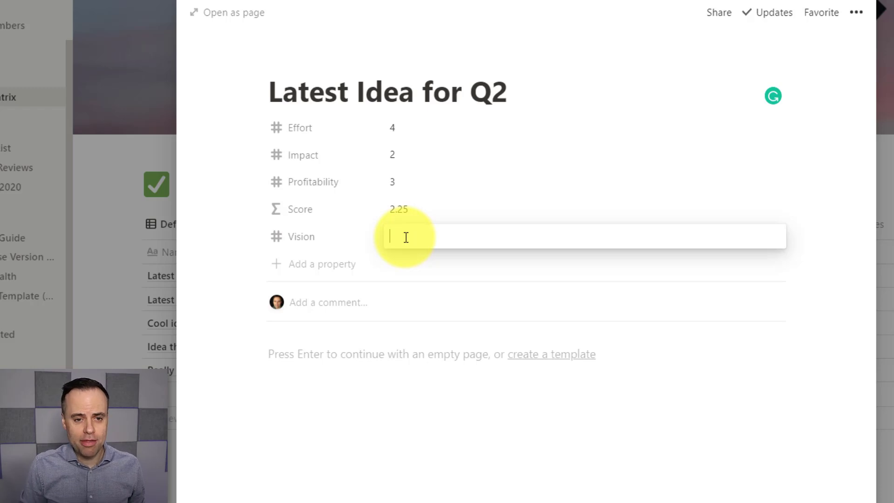
pyautogui.write('4')
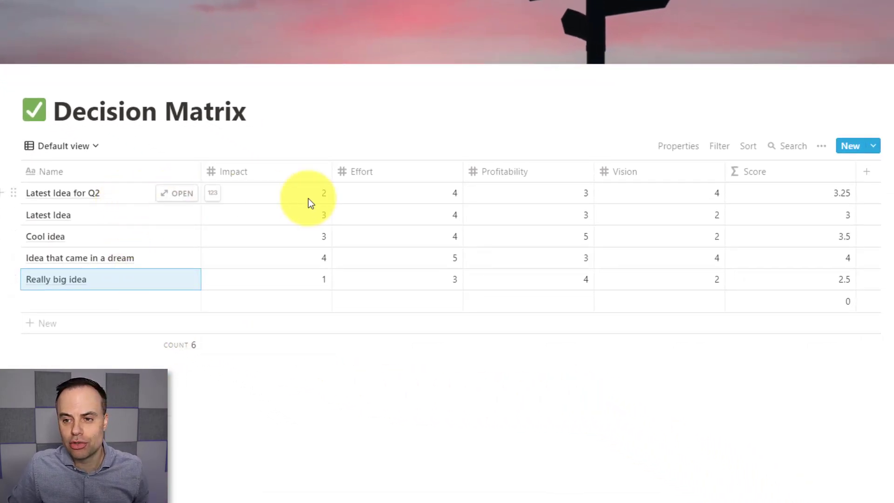
pyautogui.moveTo(804, 201)
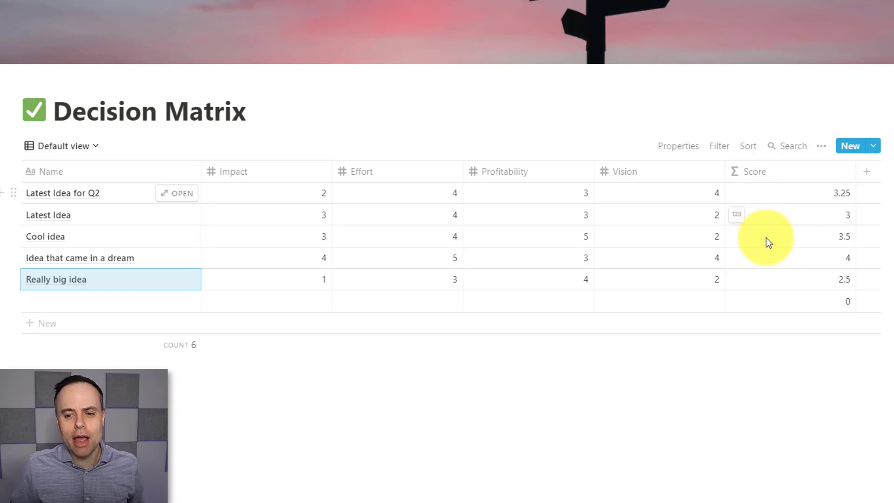
pyautogui.moveTo(825, 264)
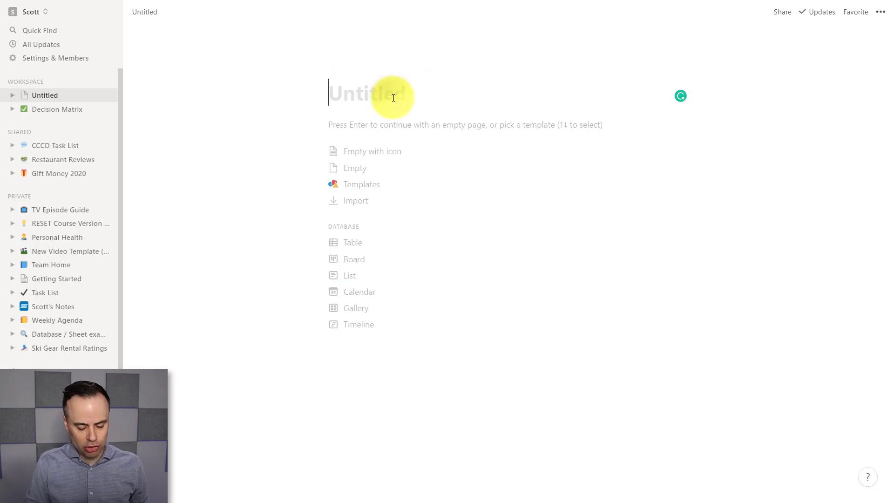
# - Title the page 'Decision Table' and turn it into an empty table database
pyautogui.write('Decision')
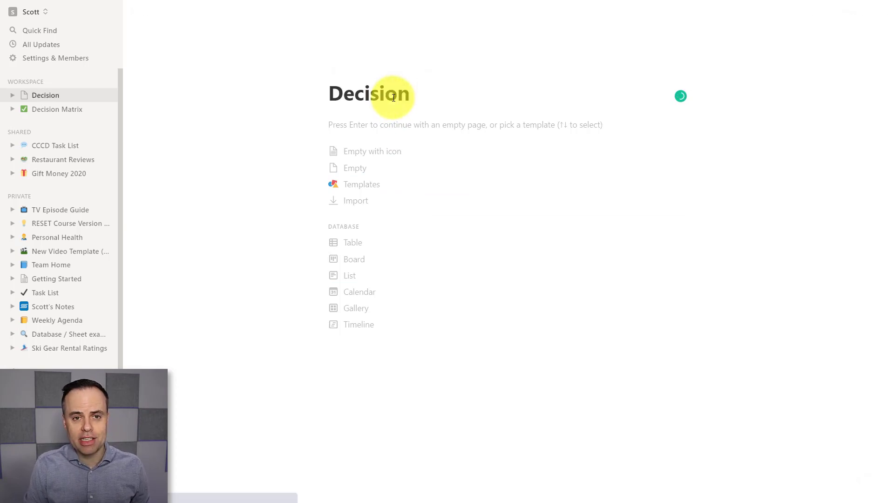
pyautogui.write('Table')
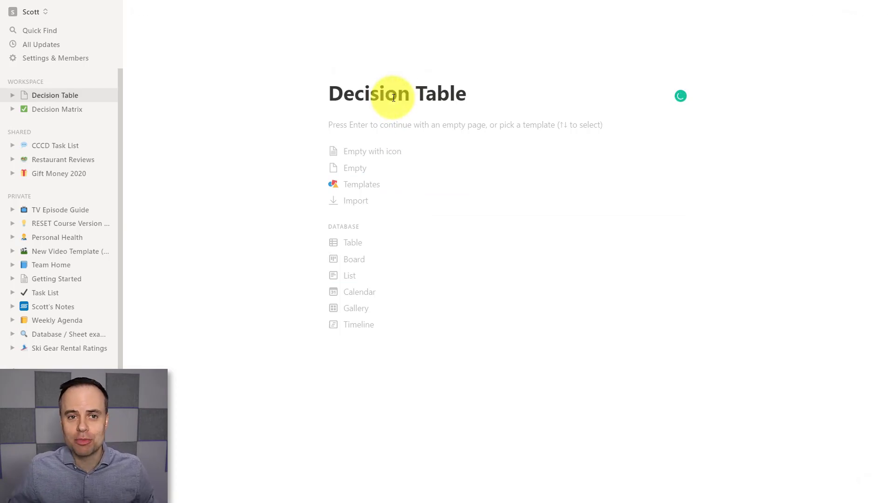
pyautogui.moveTo(382, 161)
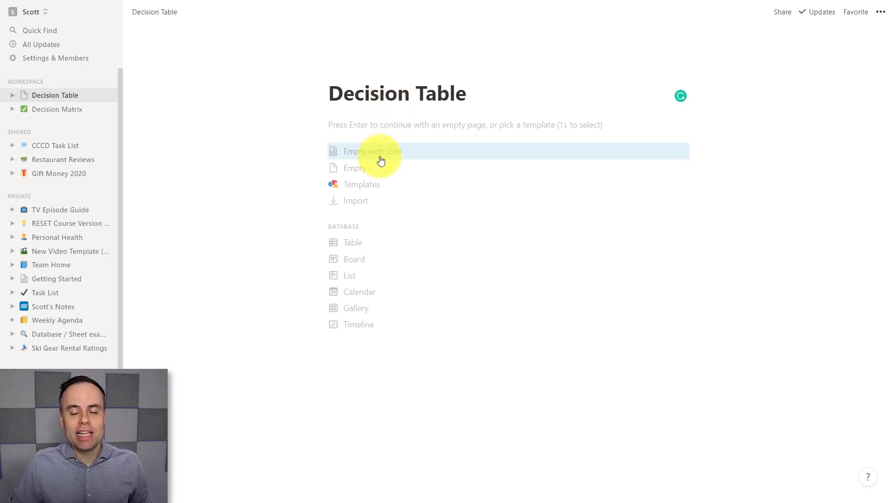
pyautogui.moveTo(370, 245)
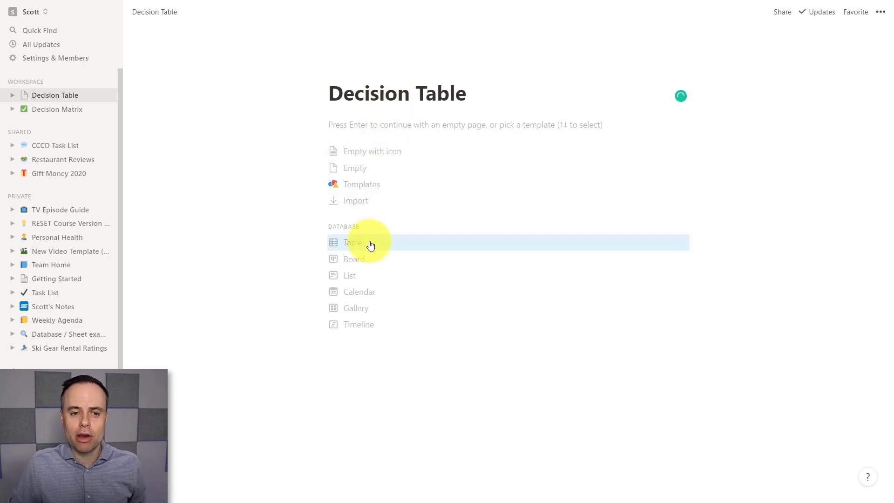
pyautogui.click(353, 243)
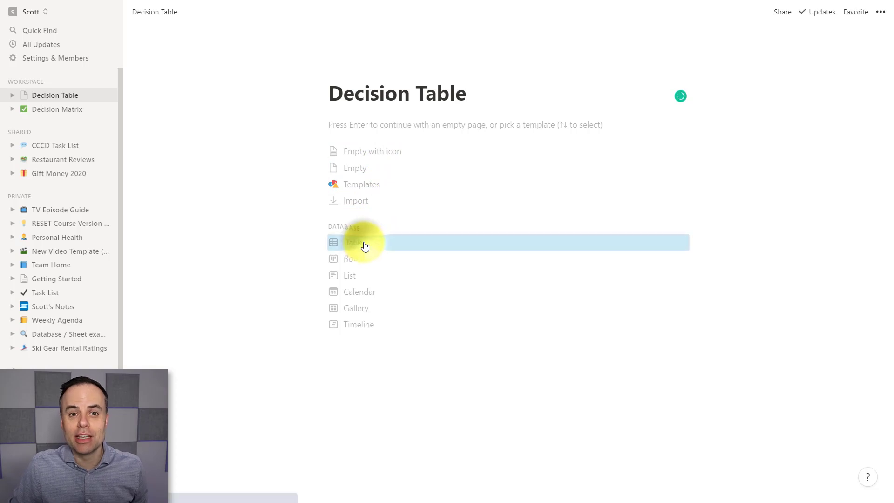
pyautogui.click(355, 241)
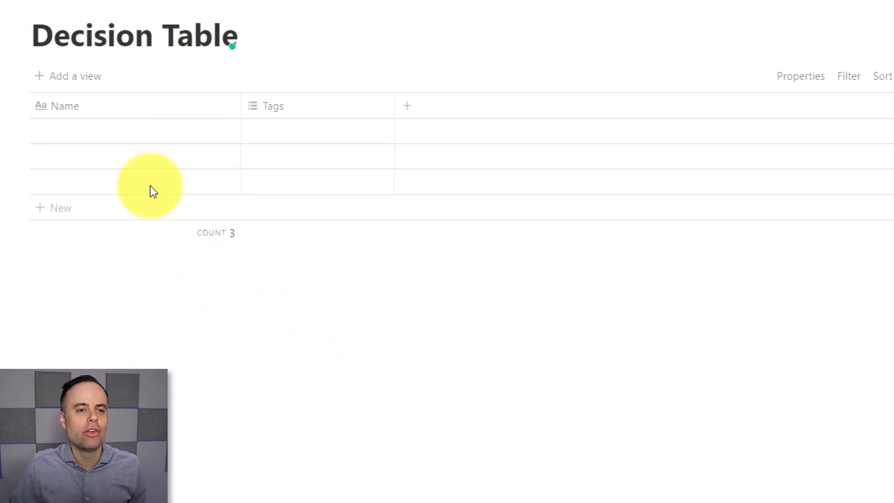
pyautogui.moveTo(237, 134)
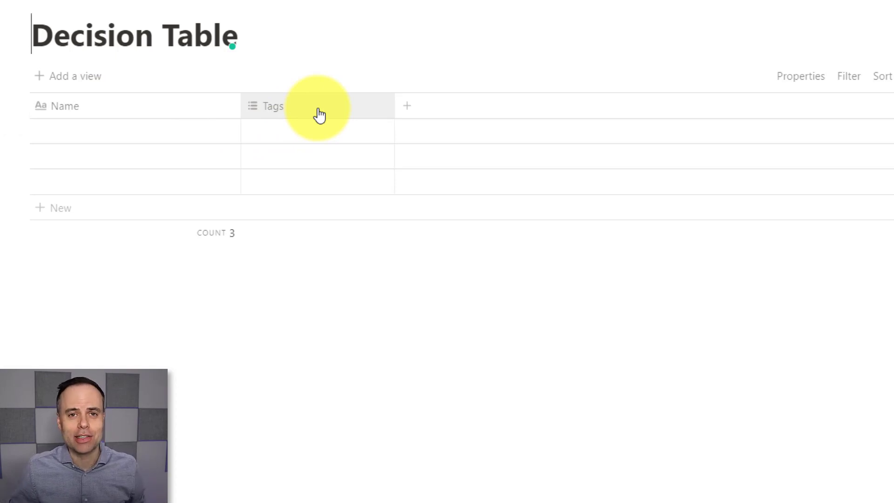
# - Rename the title column to 'Project / Idea'
pyautogui.click(61, 106)
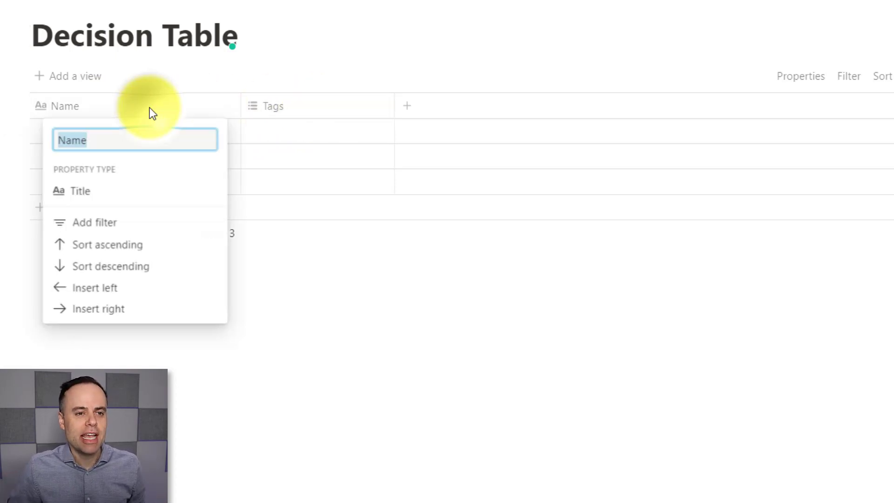
pyautogui.write('Project / Idea')
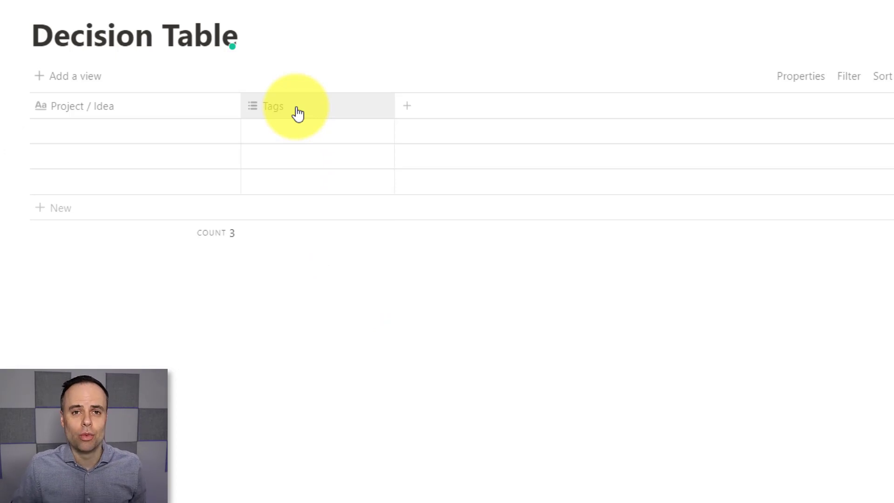
# - Convert the Tags column to a Number column named Impact and add another column
pyautogui.click(273, 106)
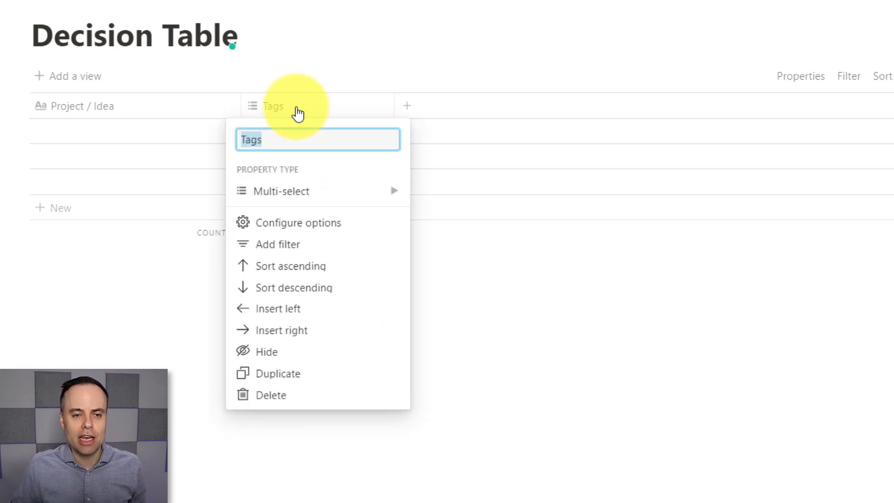
pyautogui.click(281, 191)
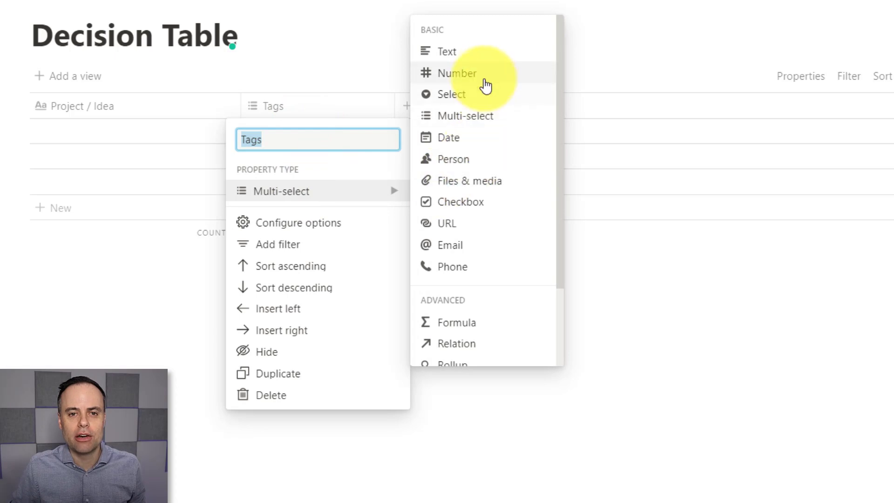
pyautogui.click(459, 73)
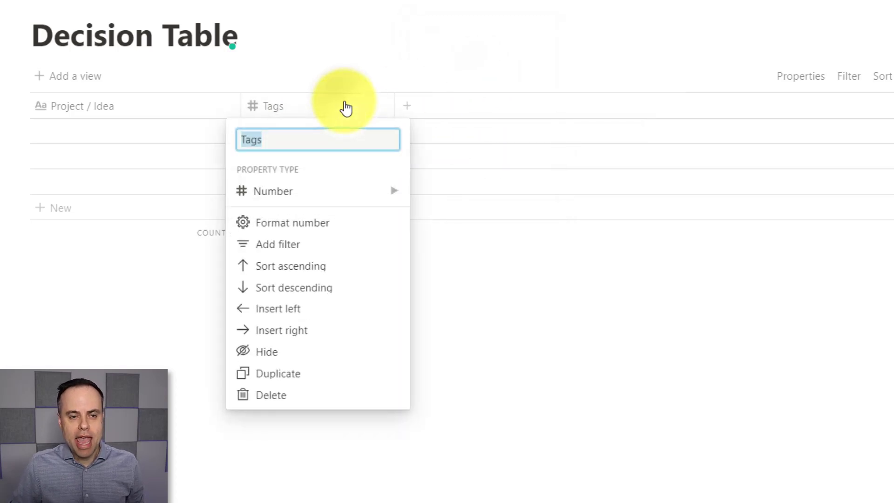
pyautogui.write('Im')
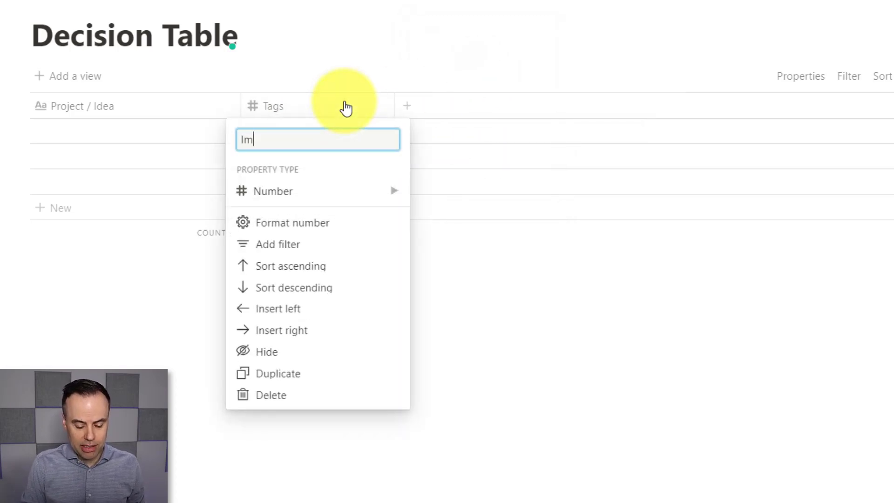
pyautogui.write('Impact')
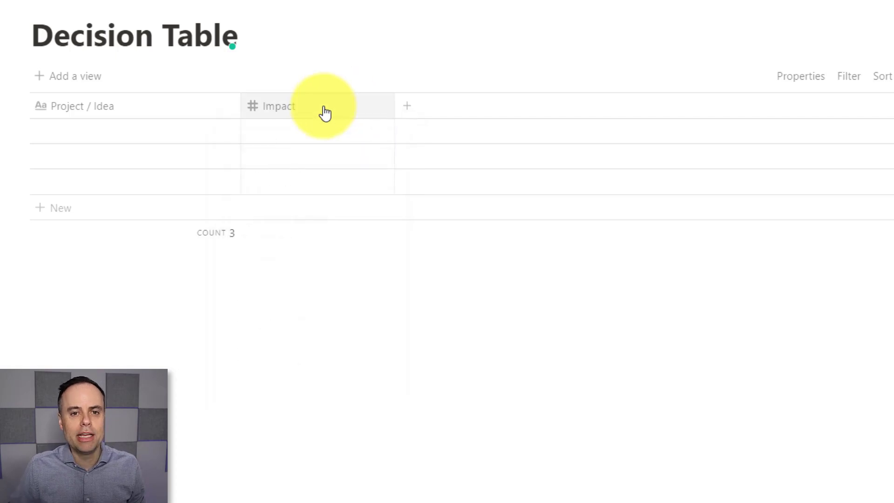
pyautogui.click(408, 106)
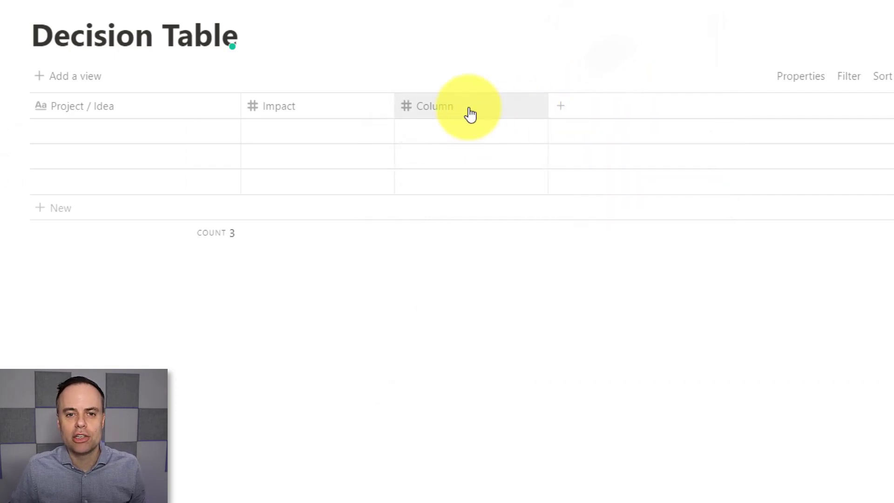
# - Name the added number column Effort
pyautogui.click(435, 107)
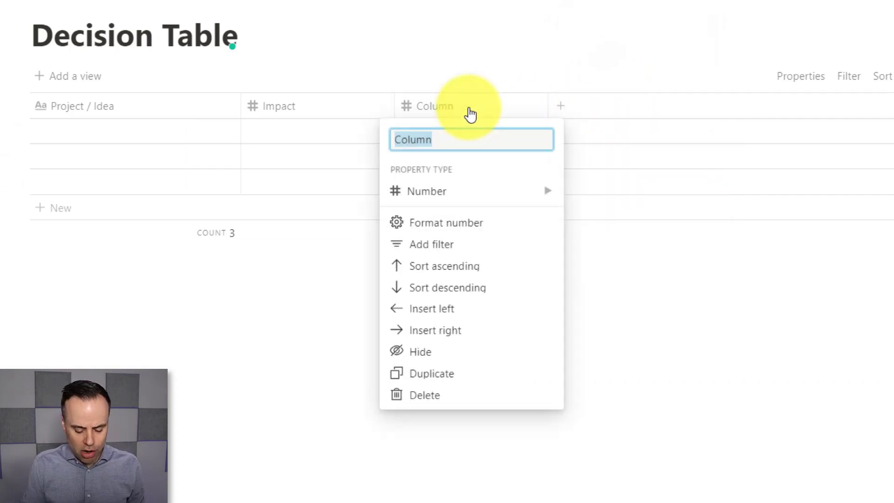
pyautogui.write('Effort')
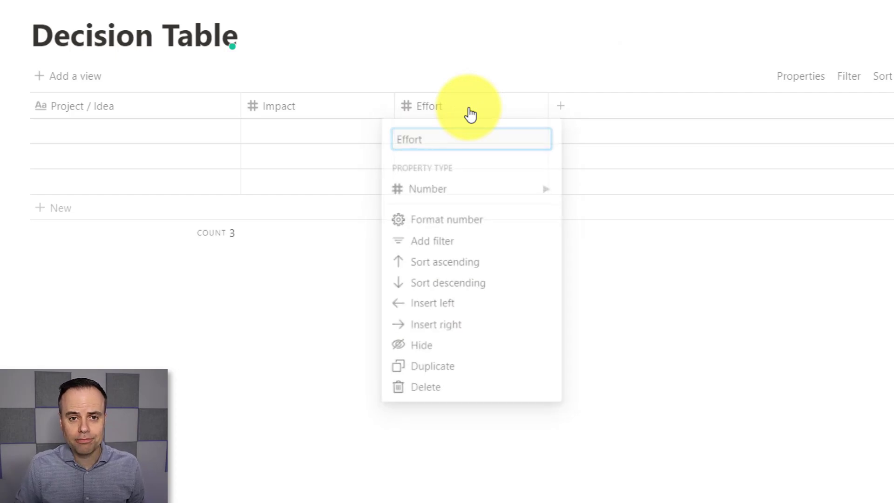
# - Add another Number column after Effort and name it Vision
pyautogui.click(562, 106)
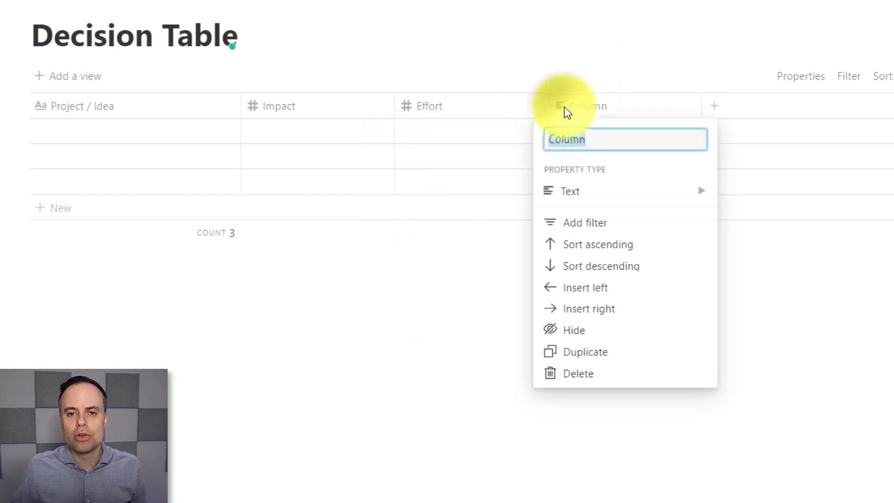
pyautogui.click(571, 190)
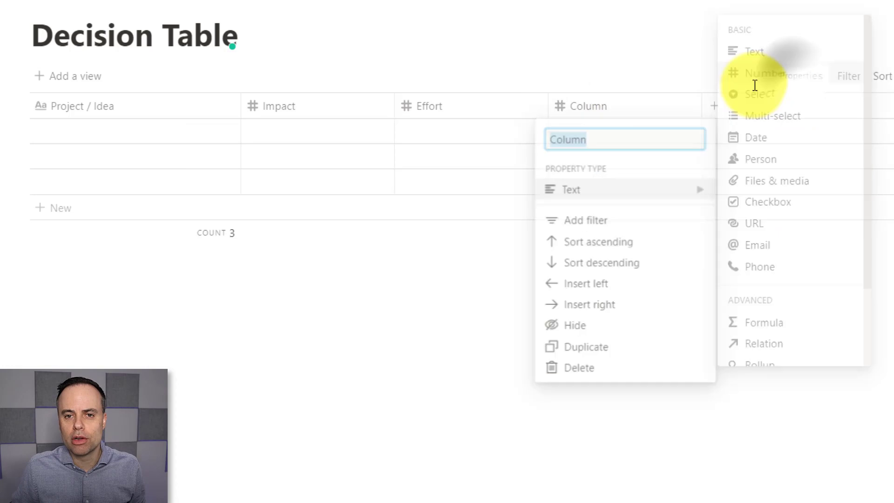
pyautogui.click(759, 75)
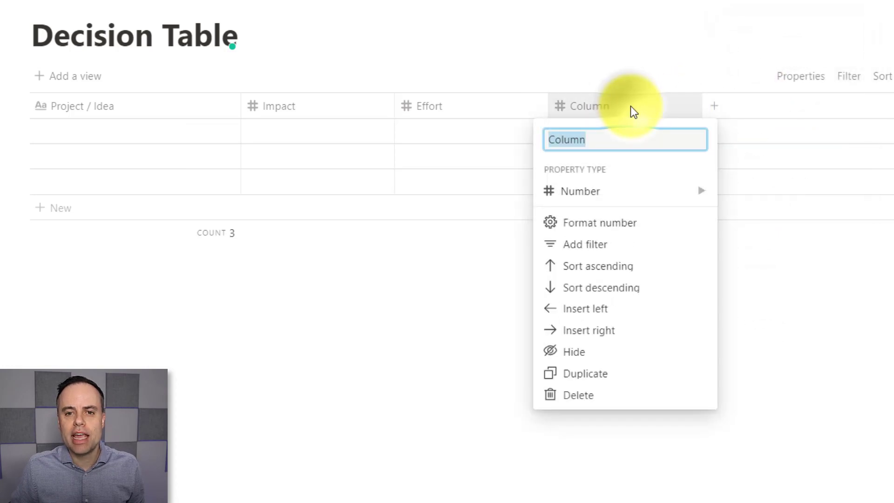
pyautogui.write('Vision')
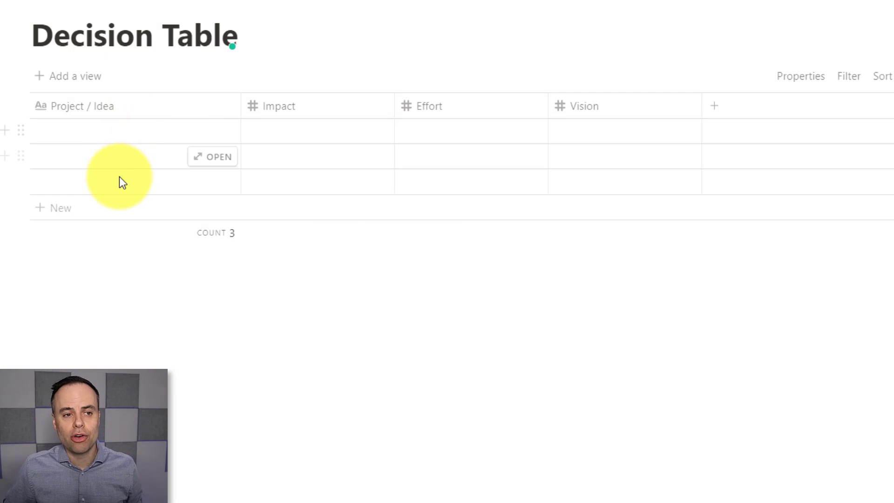
pyautogui.moveTo(356, 158)
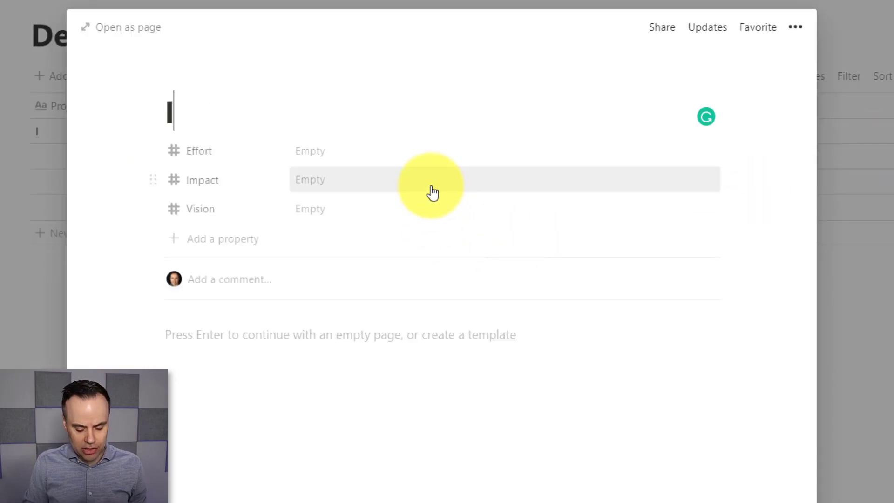
# - Name the first row 'Idea 1' and give it Effort 4
pyautogui.write('Idea 1')
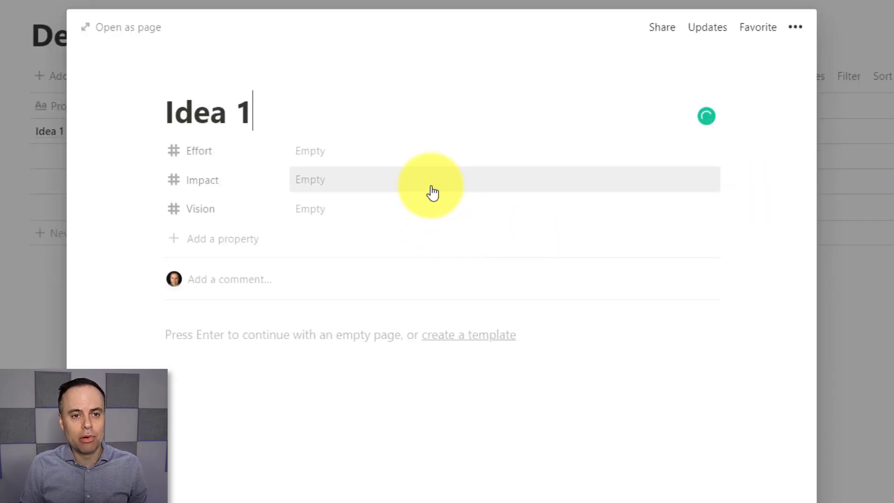
pyautogui.click(319, 151)
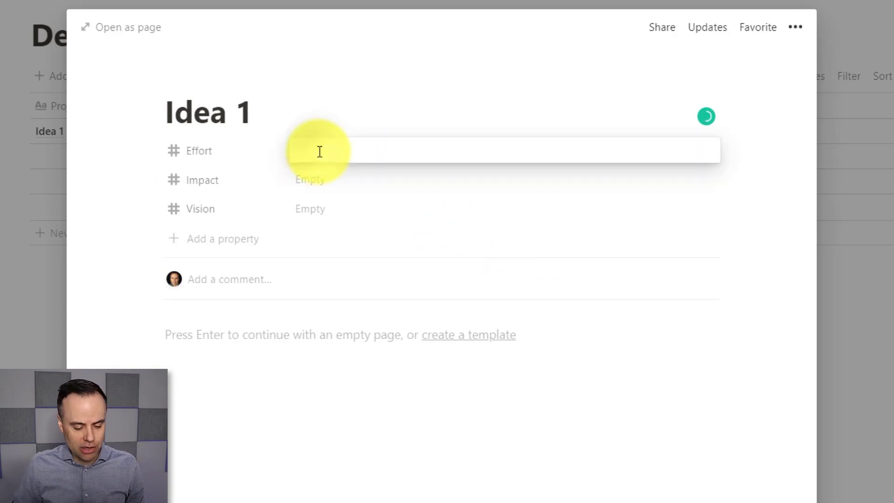
pyautogui.write('4')
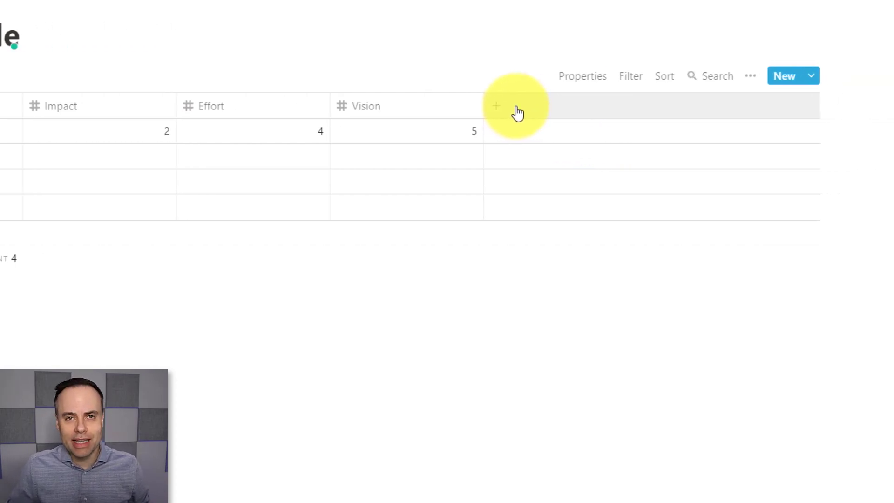
# - Add a Formula-type column after Vision and reopen its settings
pyautogui.click(496, 106)
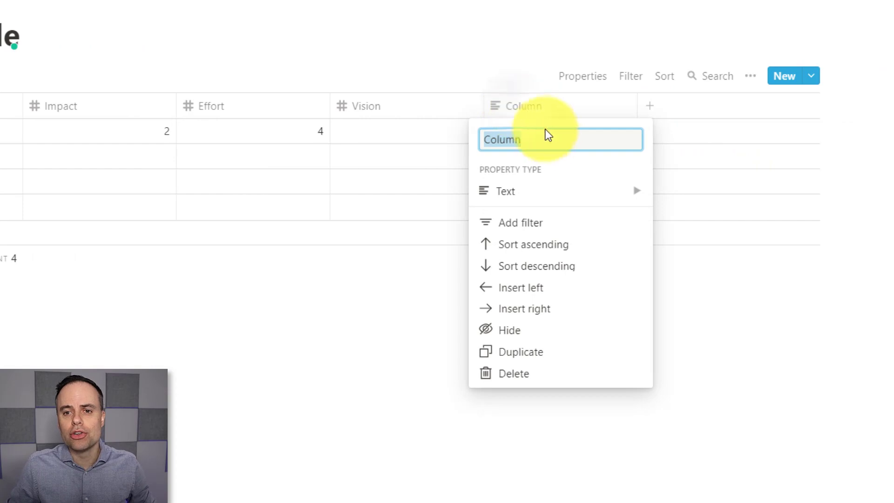
pyautogui.click(532, 191)
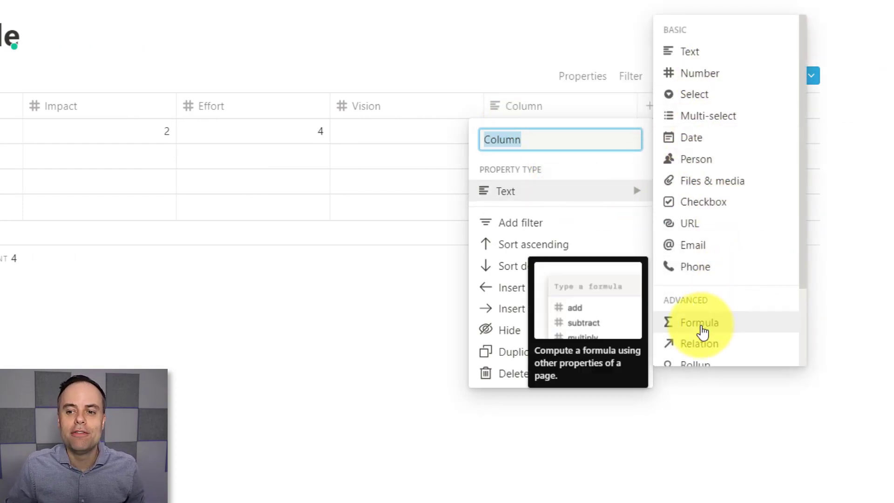
pyautogui.click(700, 323)
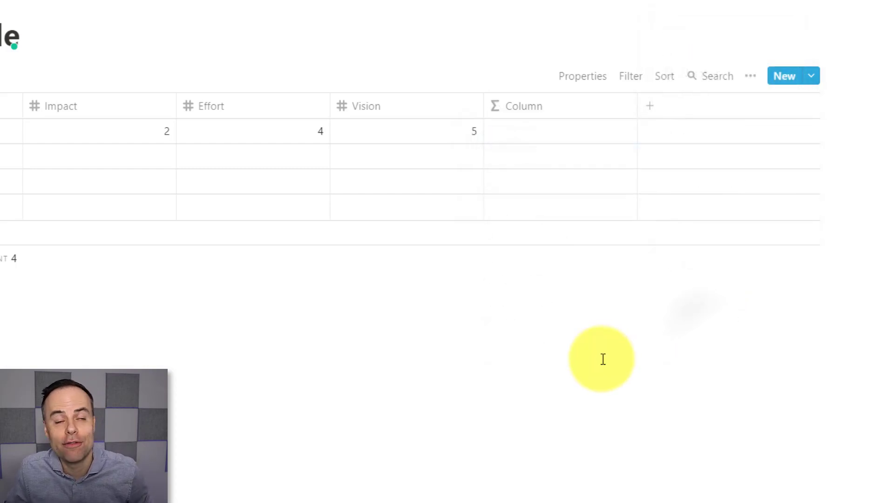
pyautogui.click(523, 105)
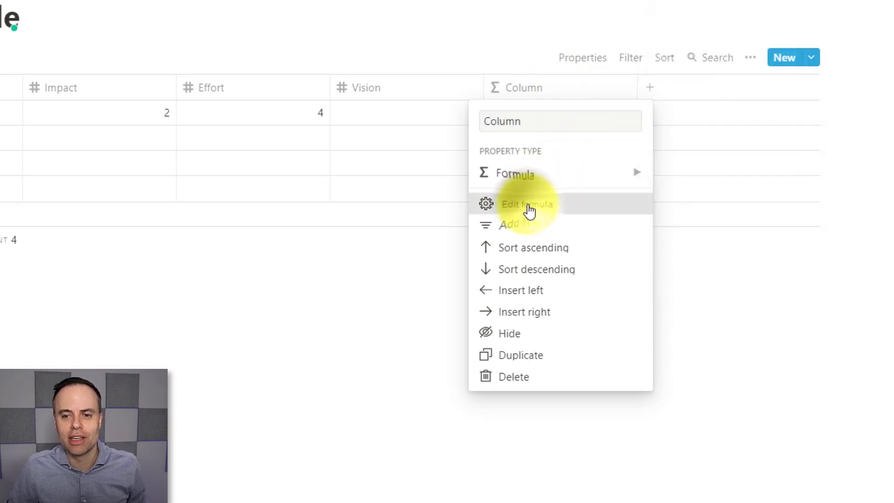
# - Set the column's formula to Impact + Effort + Vision and apply it, giving Idea 1 a total of 11
pyautogui.click(526, 204)
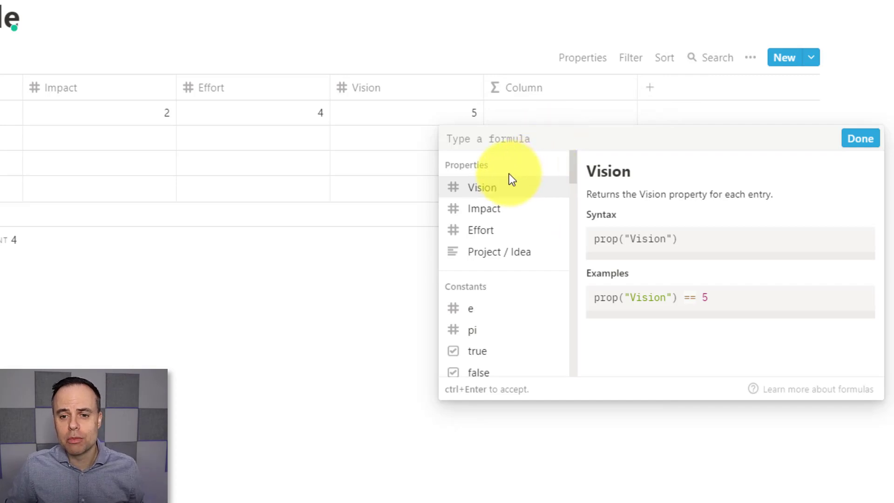
pyautogui.moveTo(495, 212)
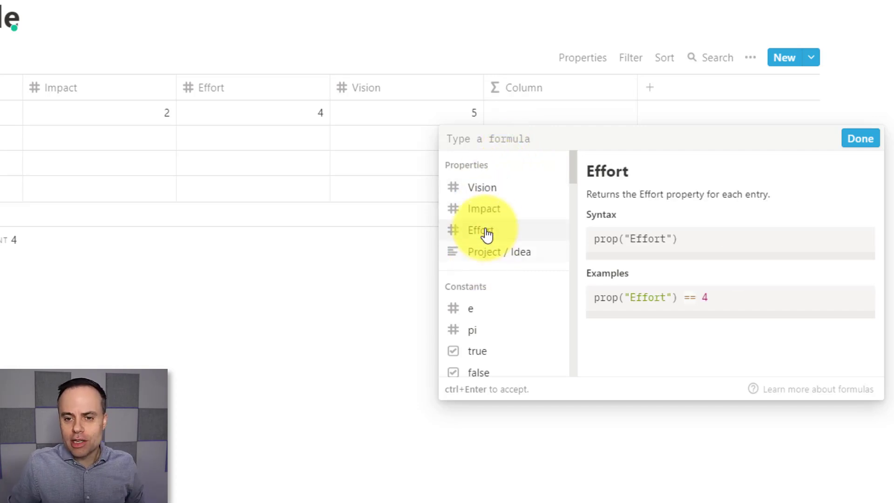
pyautogui.moveTo(490, 230)
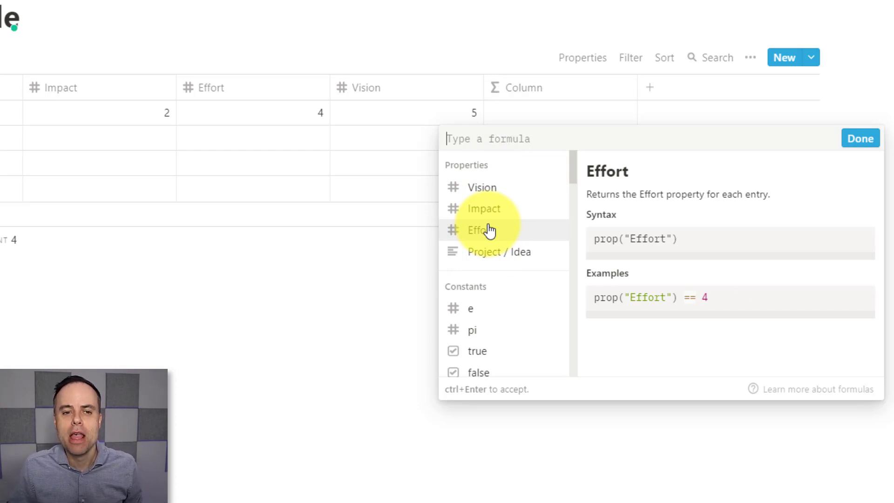
pyautogui.click(484, 208)
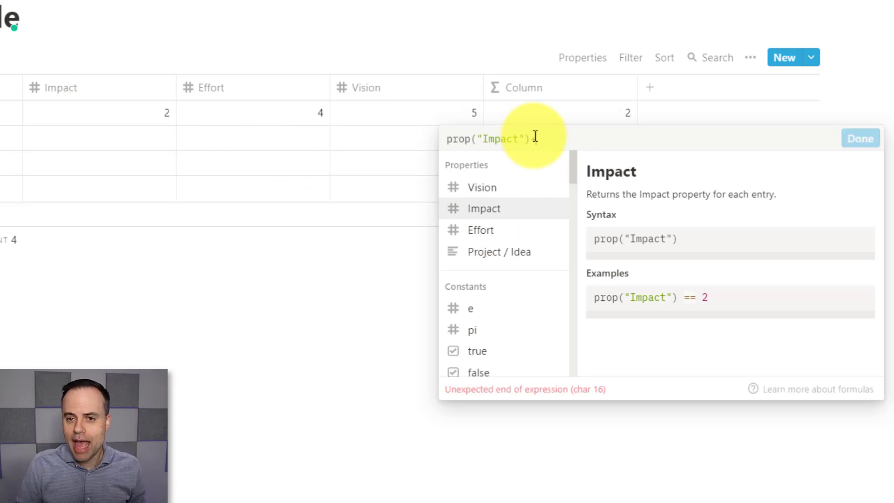
pyautogui.write('+')
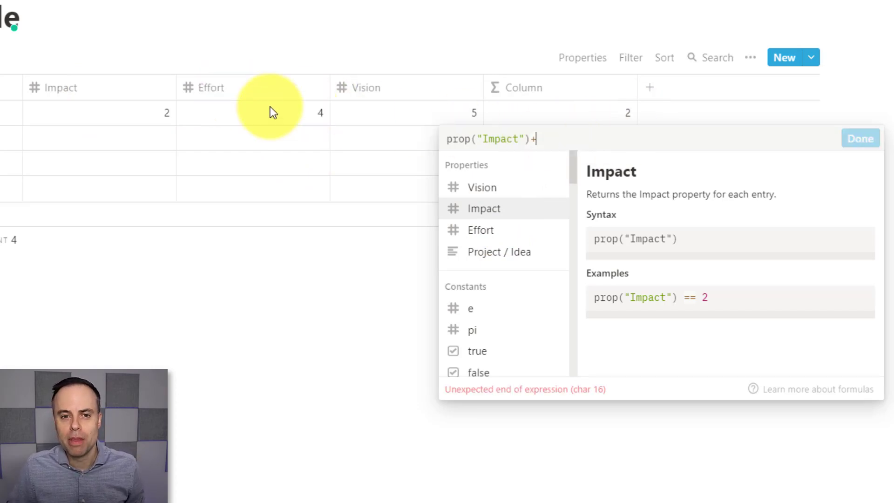
pyautogui.click(481, 229)
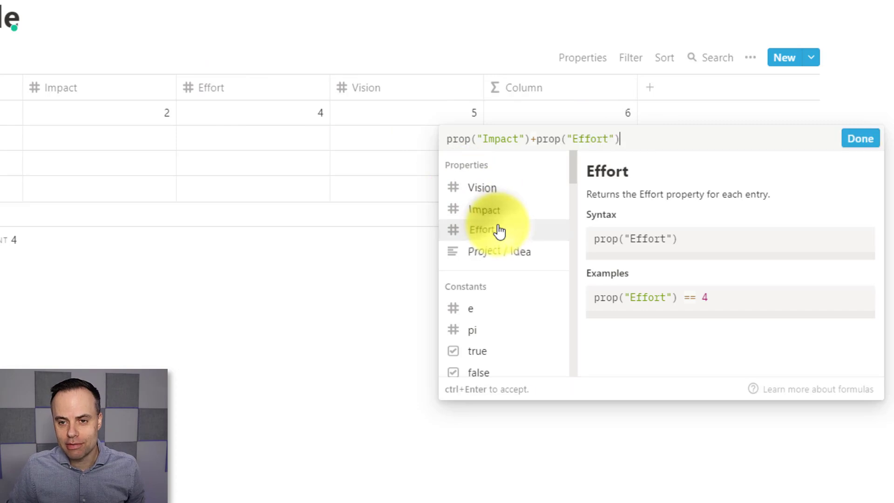
pyautogui.write('+')
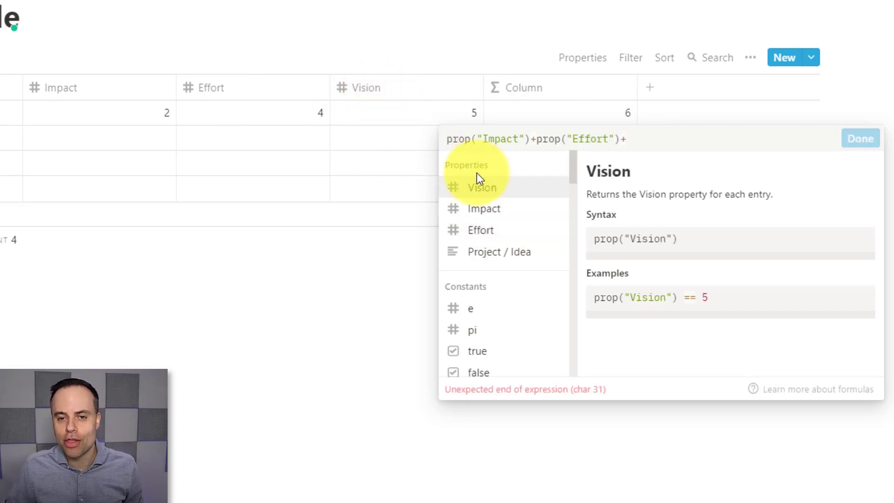
pyautogui.click(482, 188)
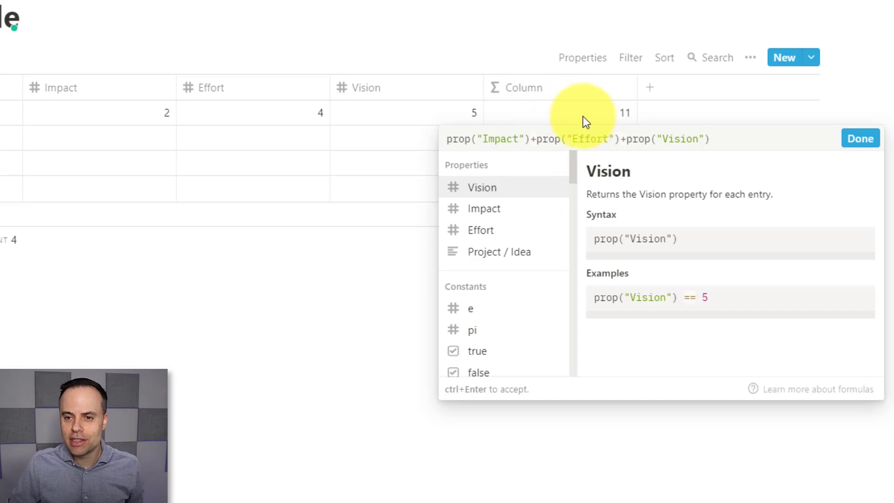
pyautogui.moveTo(602, 121)
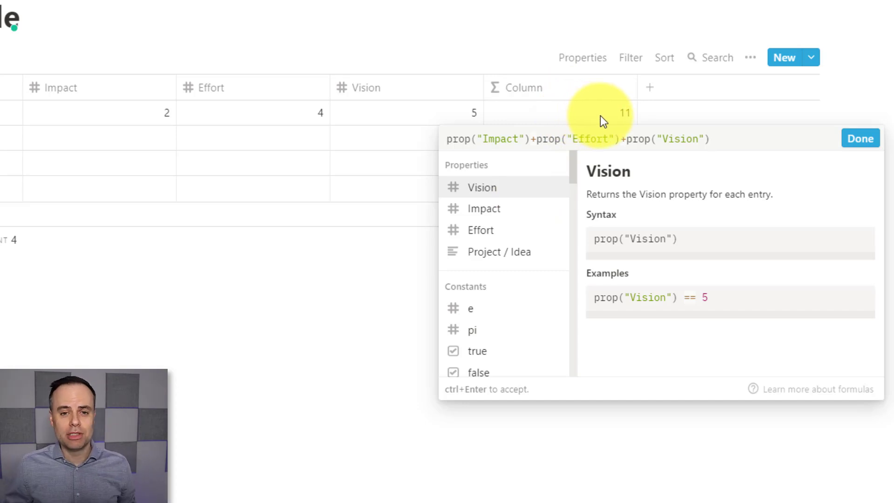
pyautogui.moveTo(809, 144)
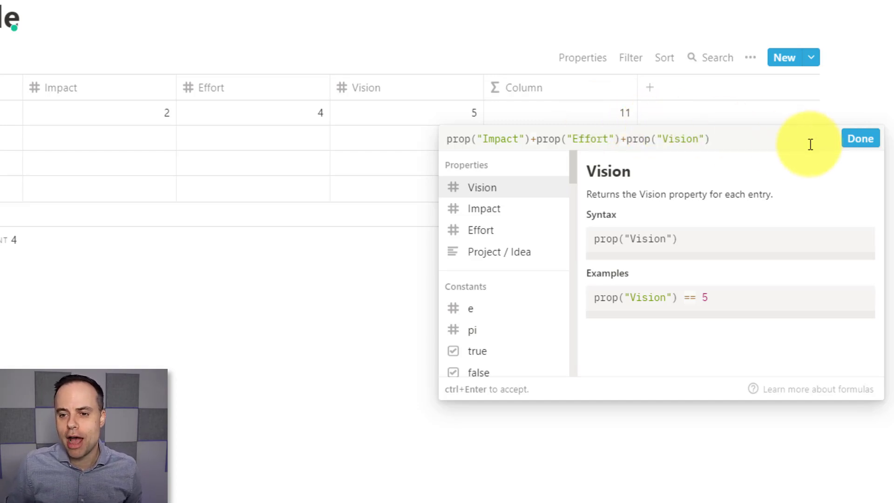
pyautogui.click(860, 138)
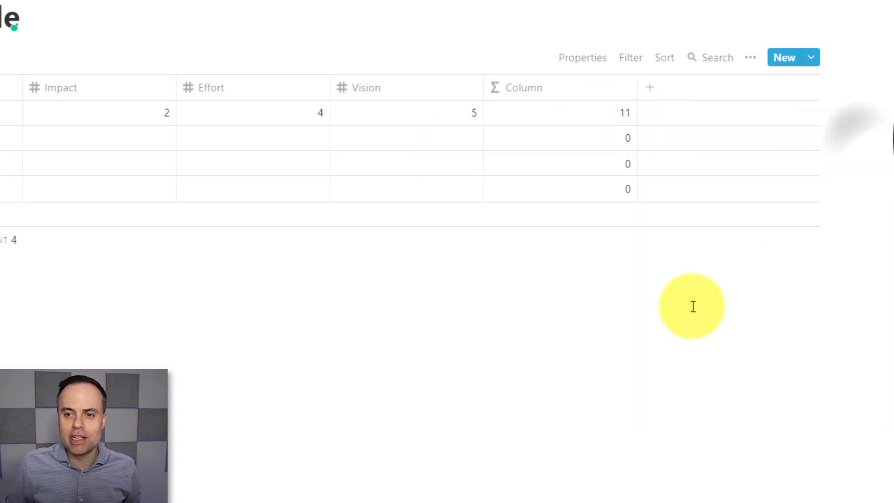
pyautogui.moveTo(491, 120)
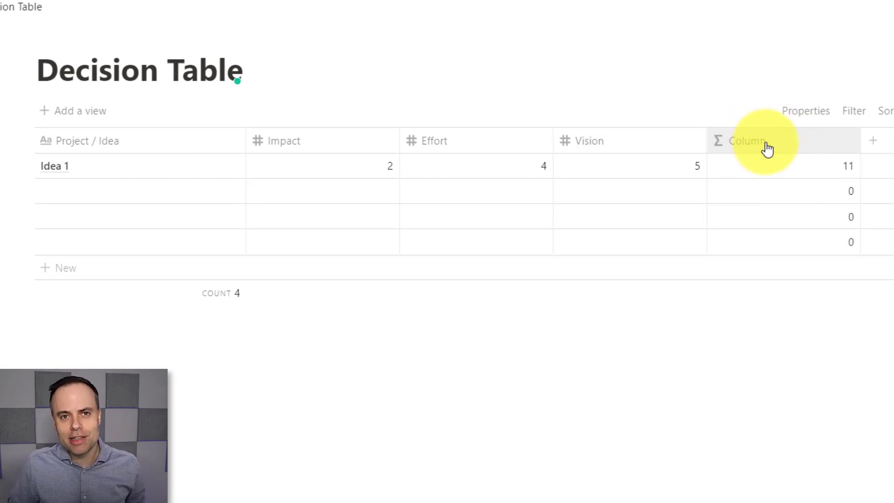
# - Rename the formula column to Score
pyautogui.click(746, 140)
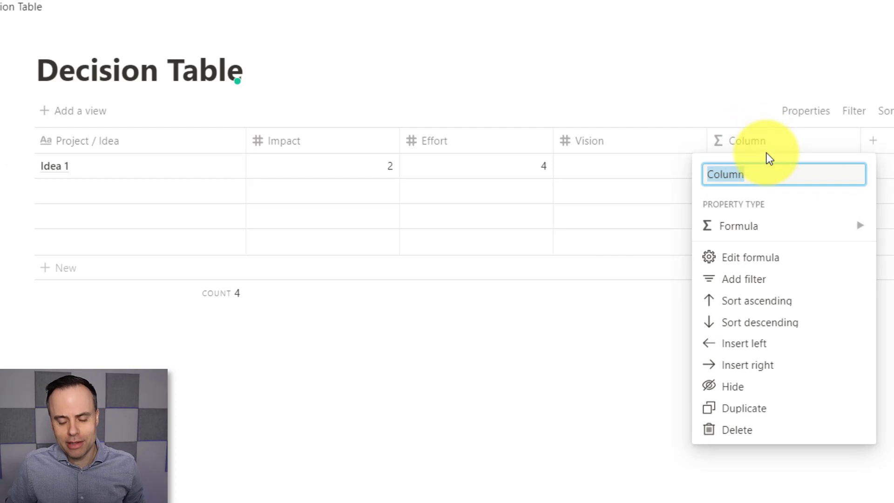
pyautogui.write('Score')
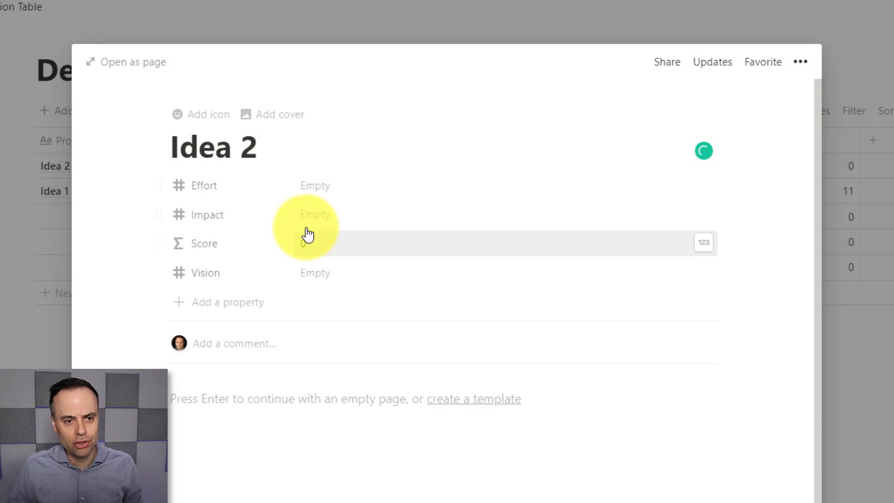
# - Give Idea 2 Effort 3, Impact 1 and Vision 2, scoring 6, and return to the table
pyautogui.write('3')
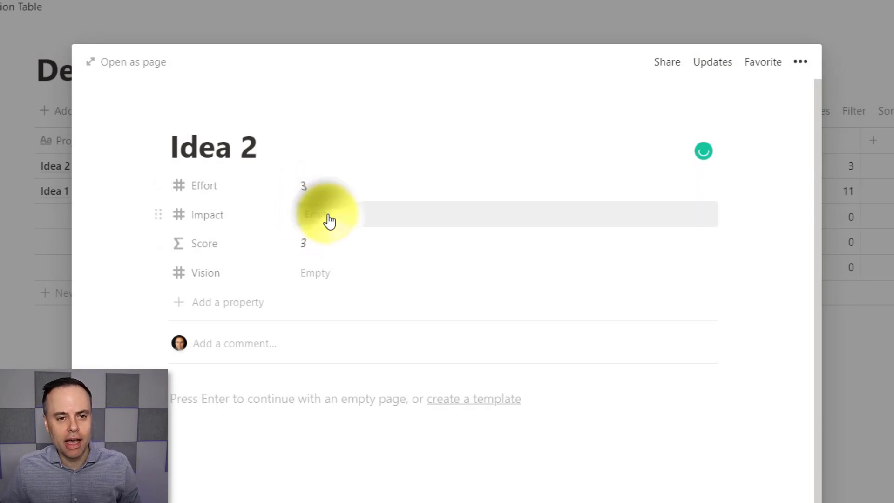
pyautogui.write('1')
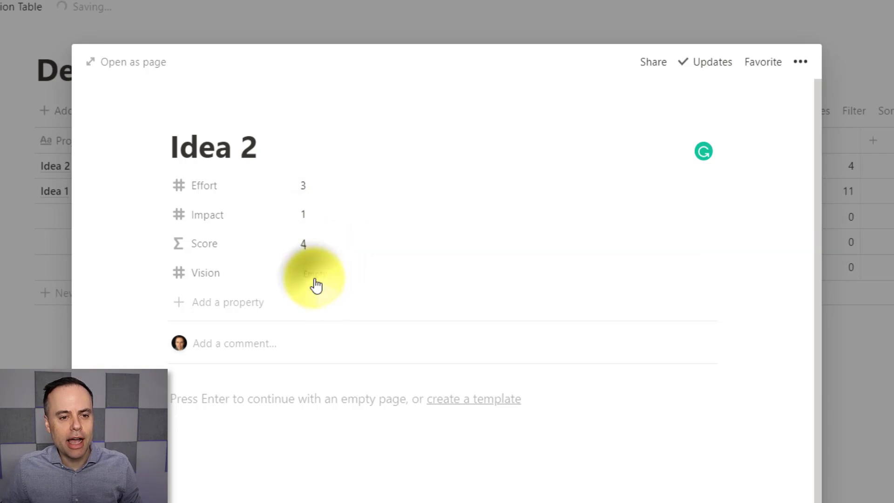
pyautogui.write('2')
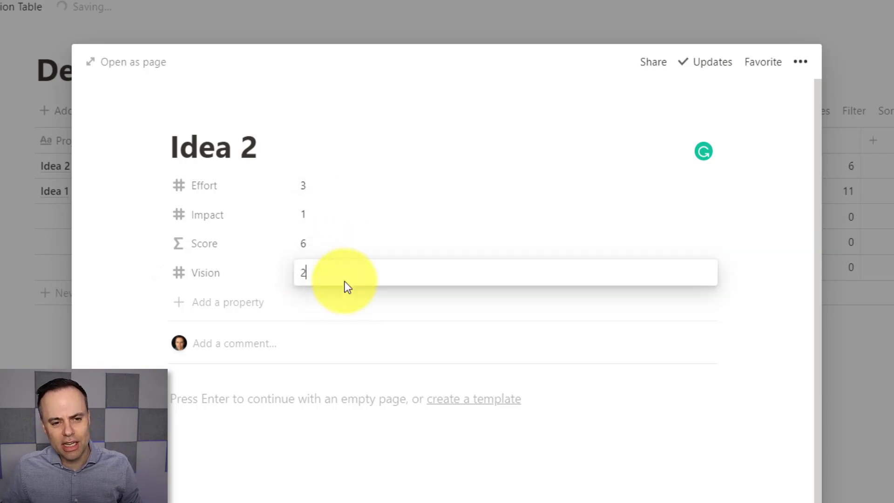
pyautogui.moveTo(191, 258)
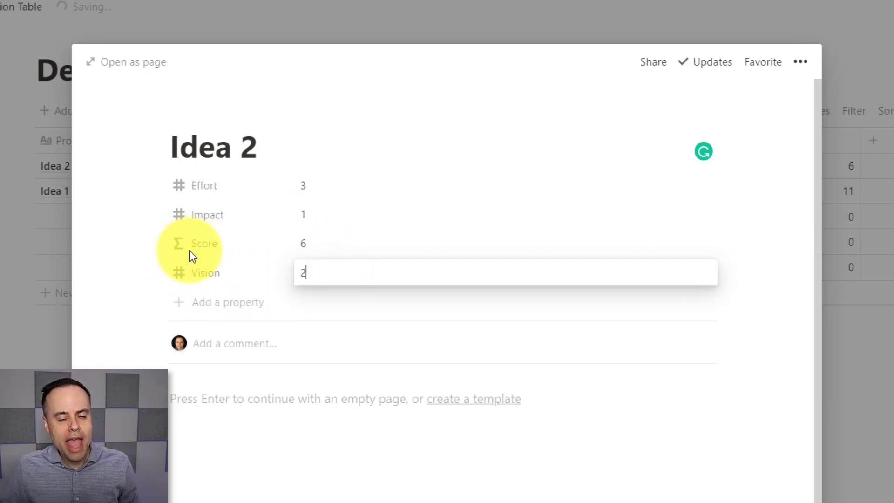
pyautogui.press('Enter')
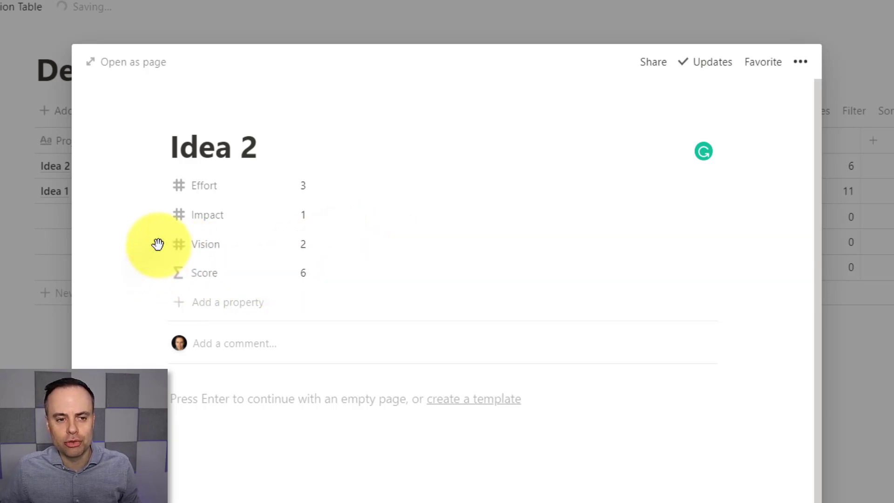
pyautogui.press('Escape')
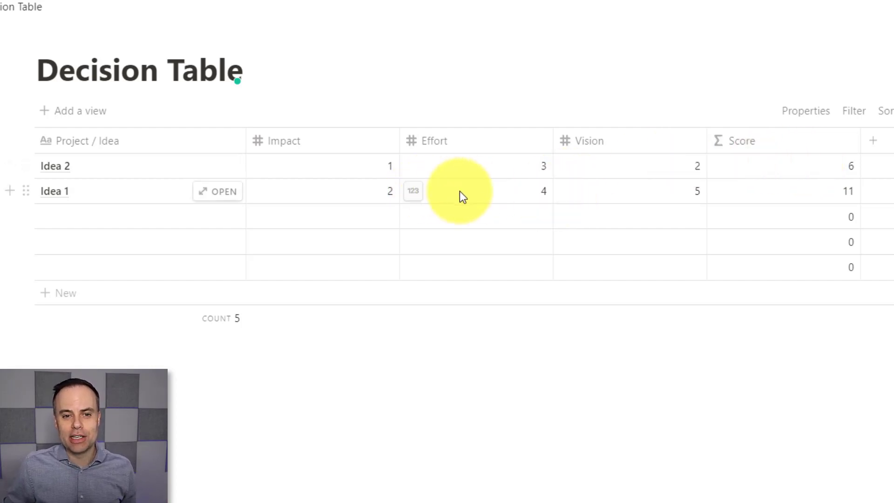
pyautogui.moveTo(488, 201)
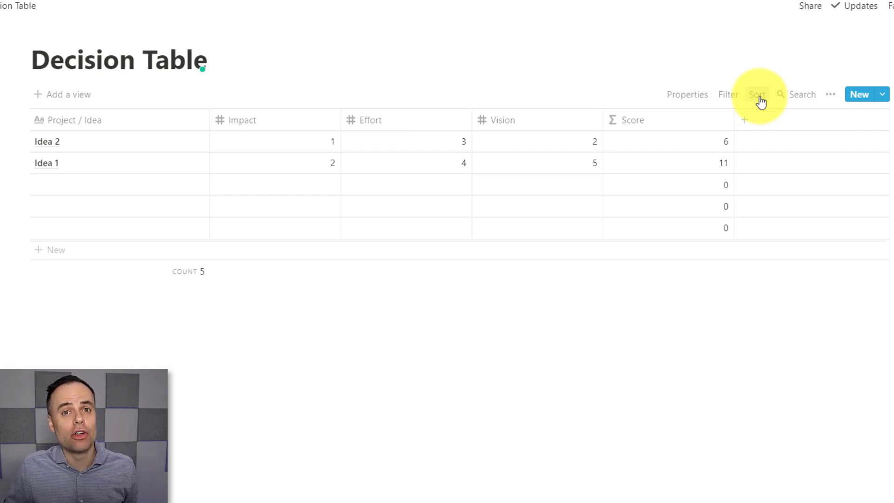
# - Add a sort rule on Score, Descending, so Idea 1 (11) sits above Idea 2 (6)
pyautogui.click(757, 94)
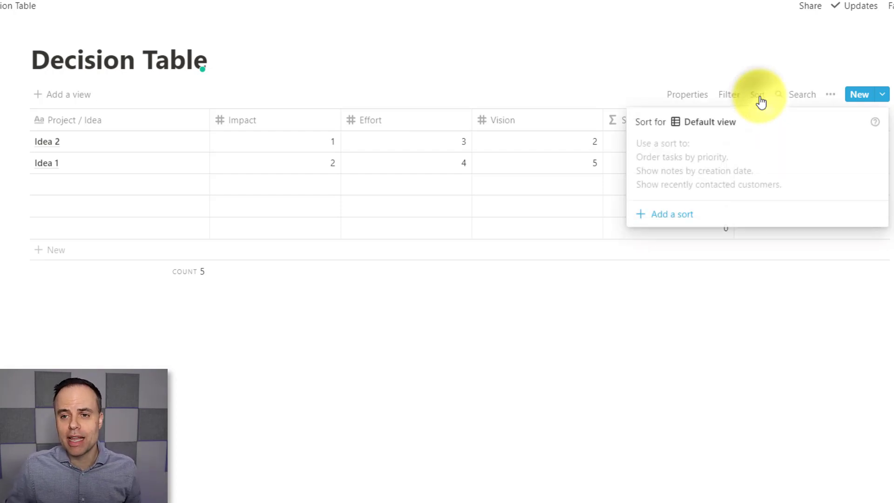
pyautogui.moveTo(673, 216)
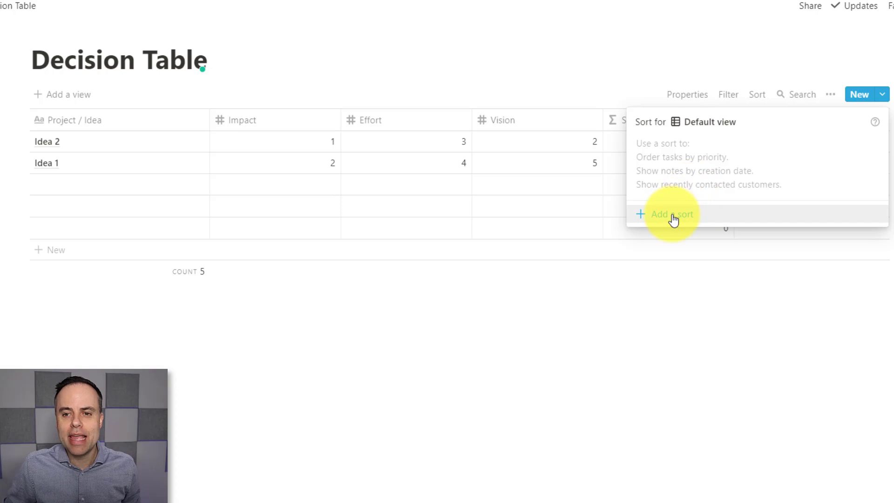
pyautogui.click(671, 214)
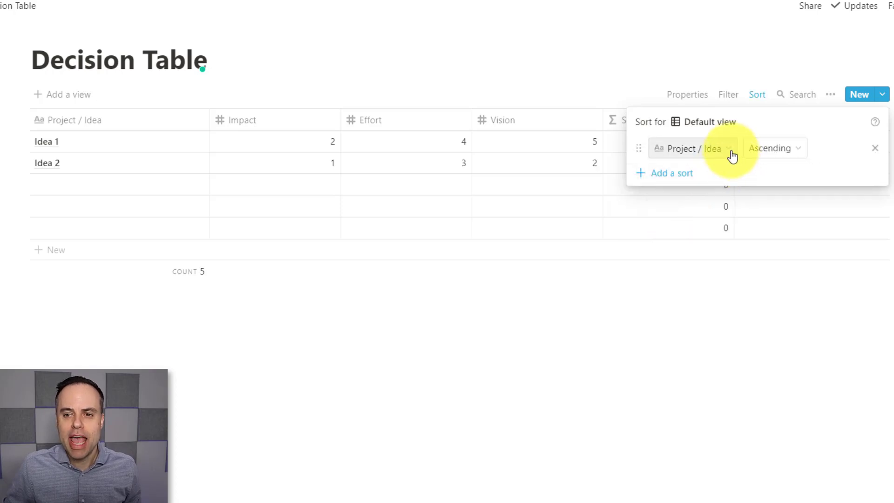
pyautogui.click(693, 148)
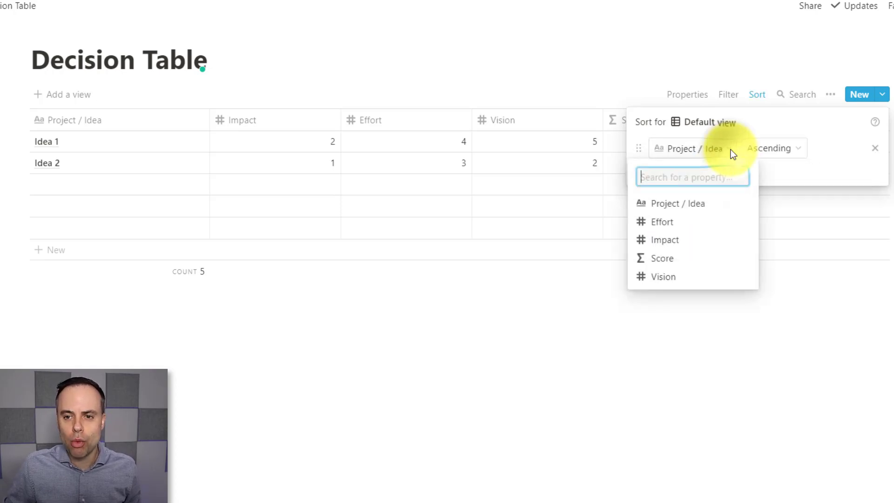
pyautogui.click(662, 258)
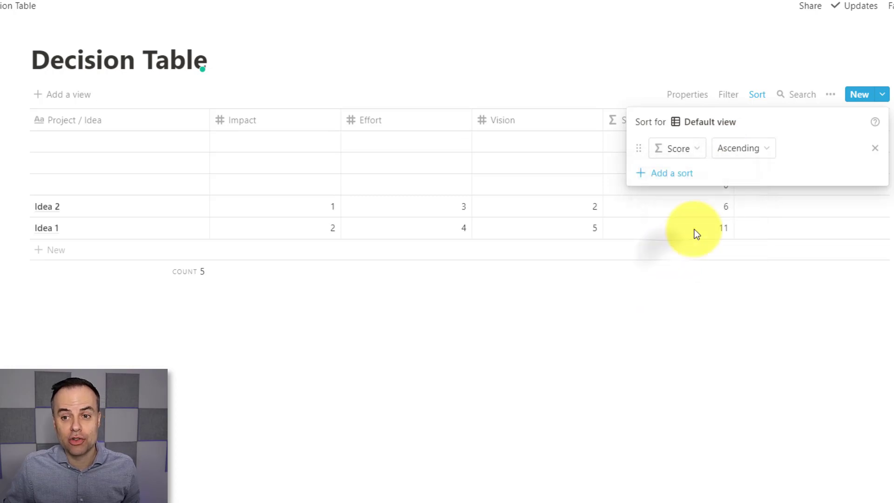
pyautogui.click(744, 148)
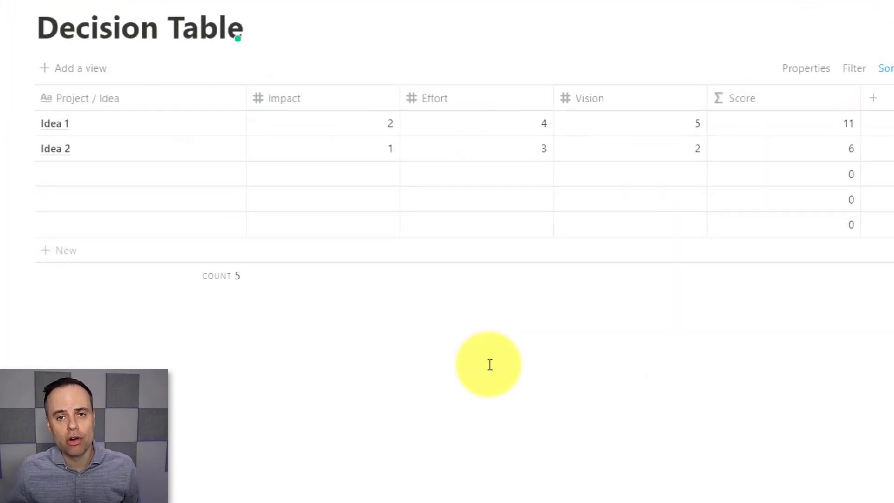
pyautogui.moveTo(248, 149)
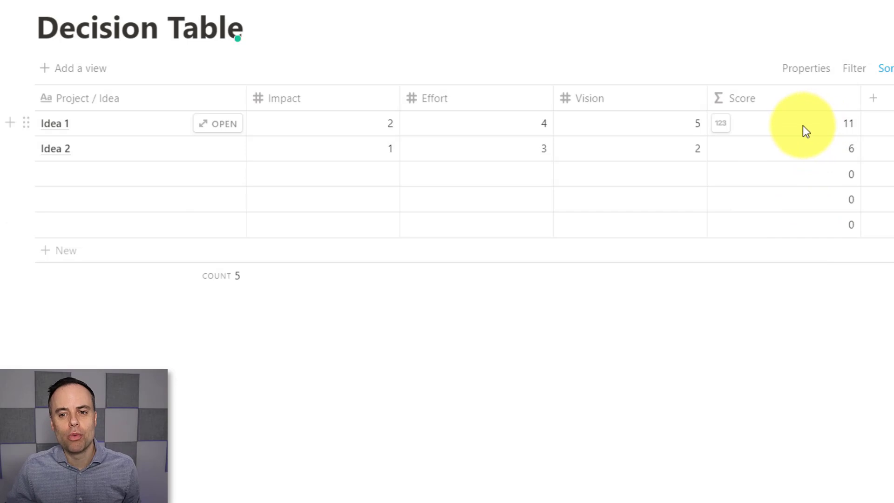
pyautogui.moveTo(799, 133)
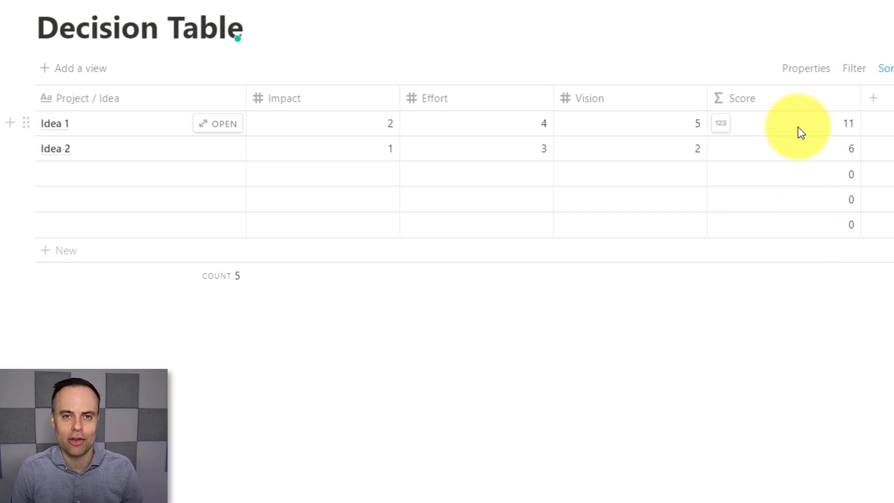